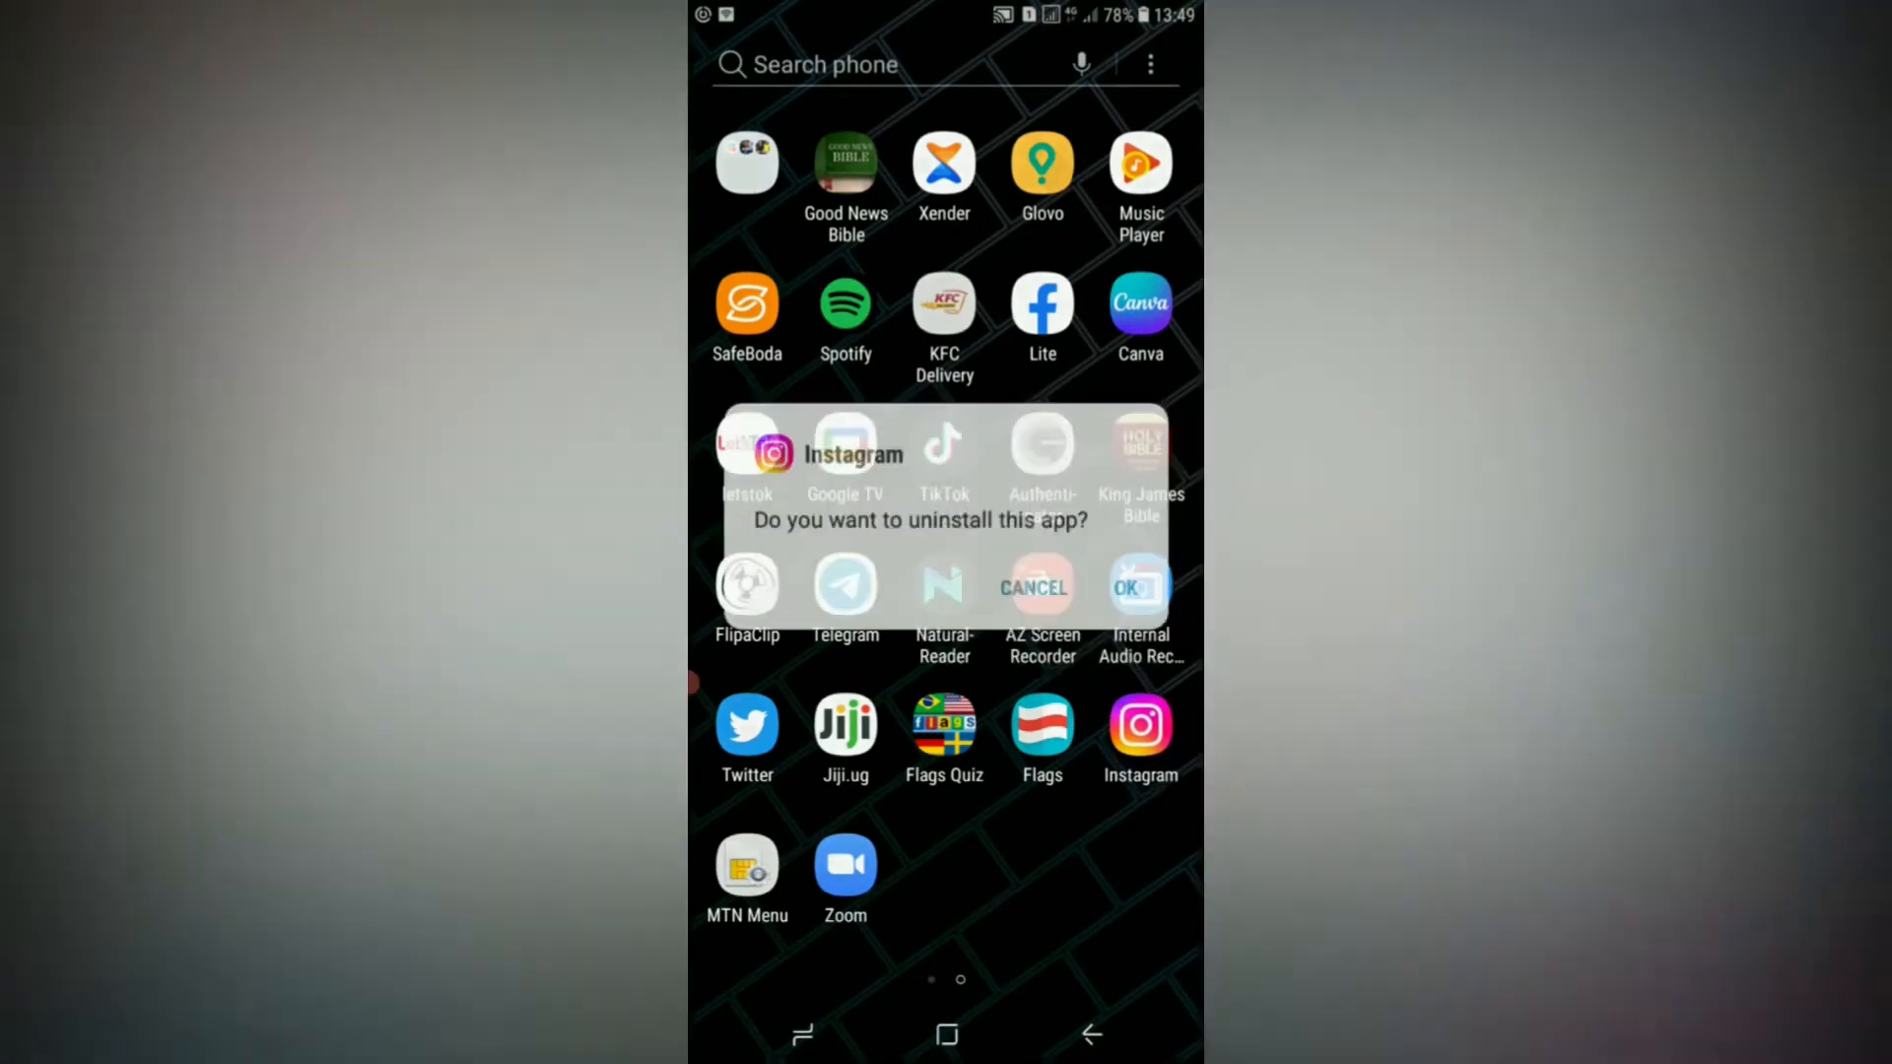
Step: Confirm uninstalling the currently installed Instagram app
left_click(1033, 587)
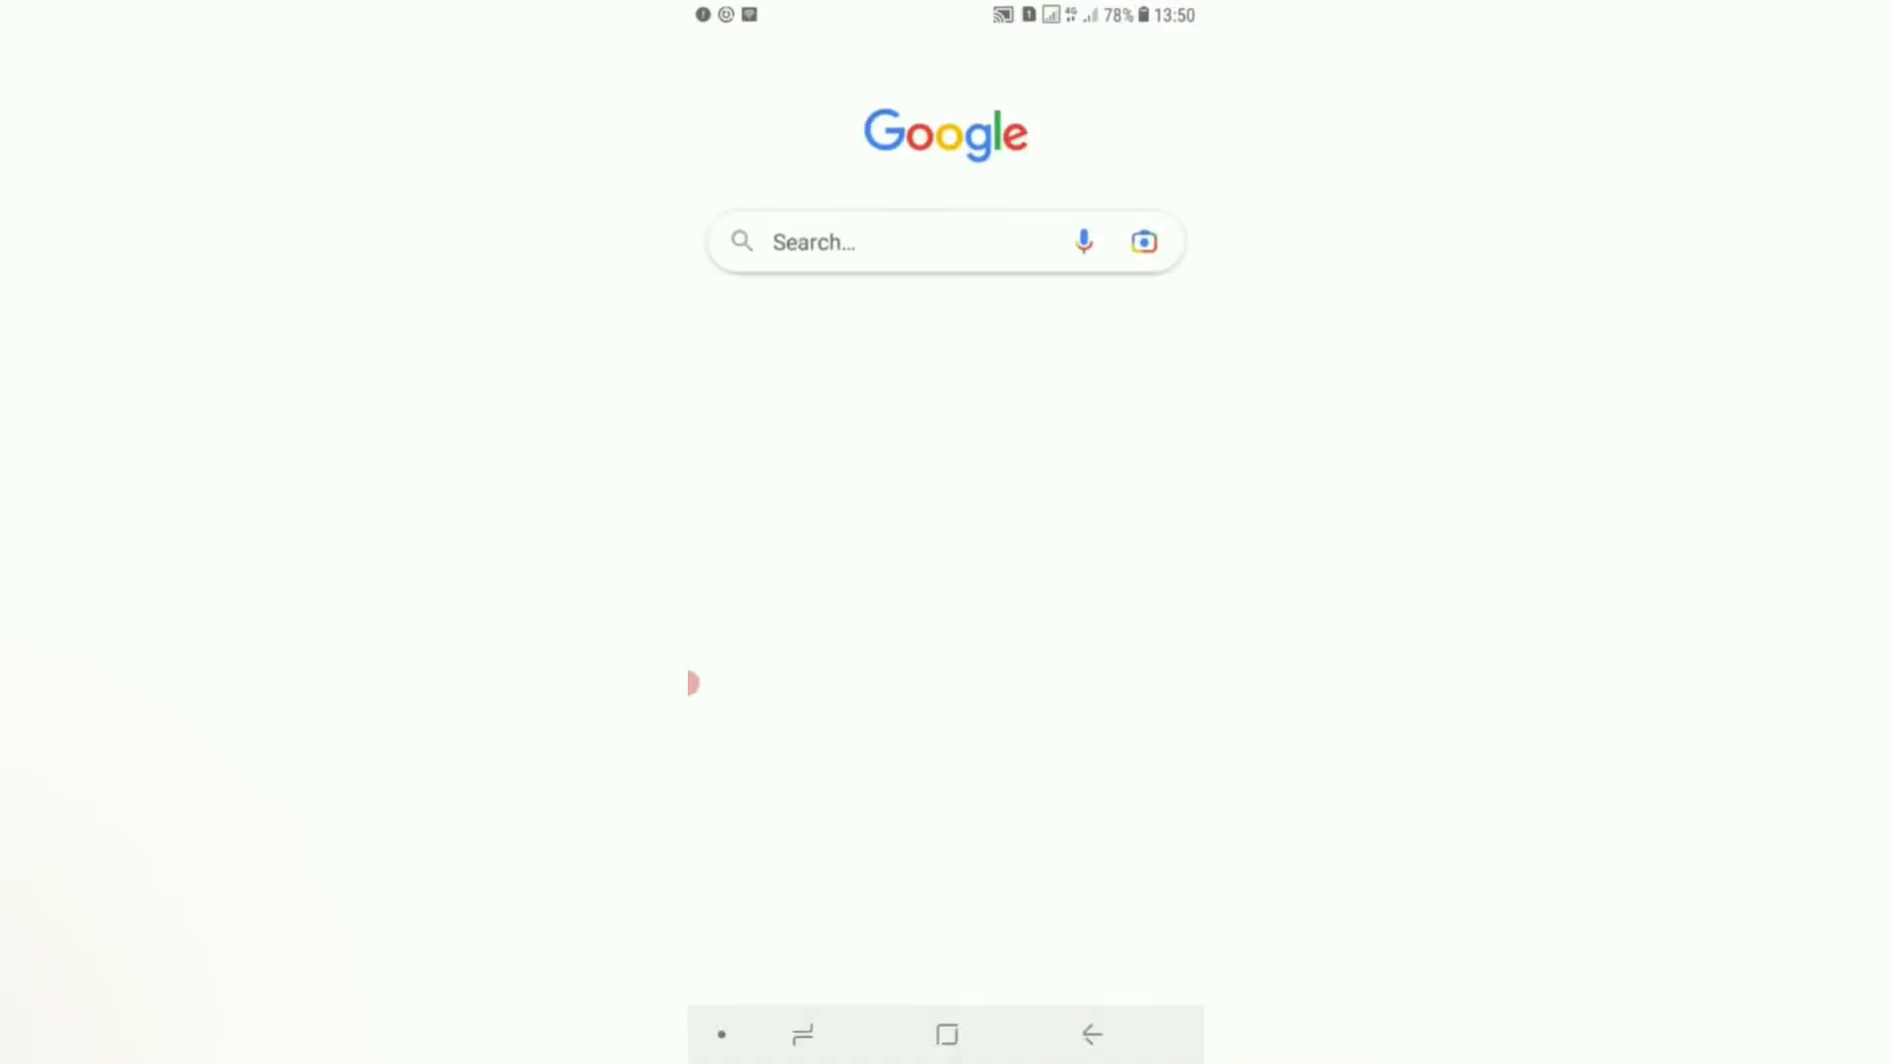
Step: Search Google for 'instagram old version 2019' via the earlier search suggestion
left_click(899, 240)
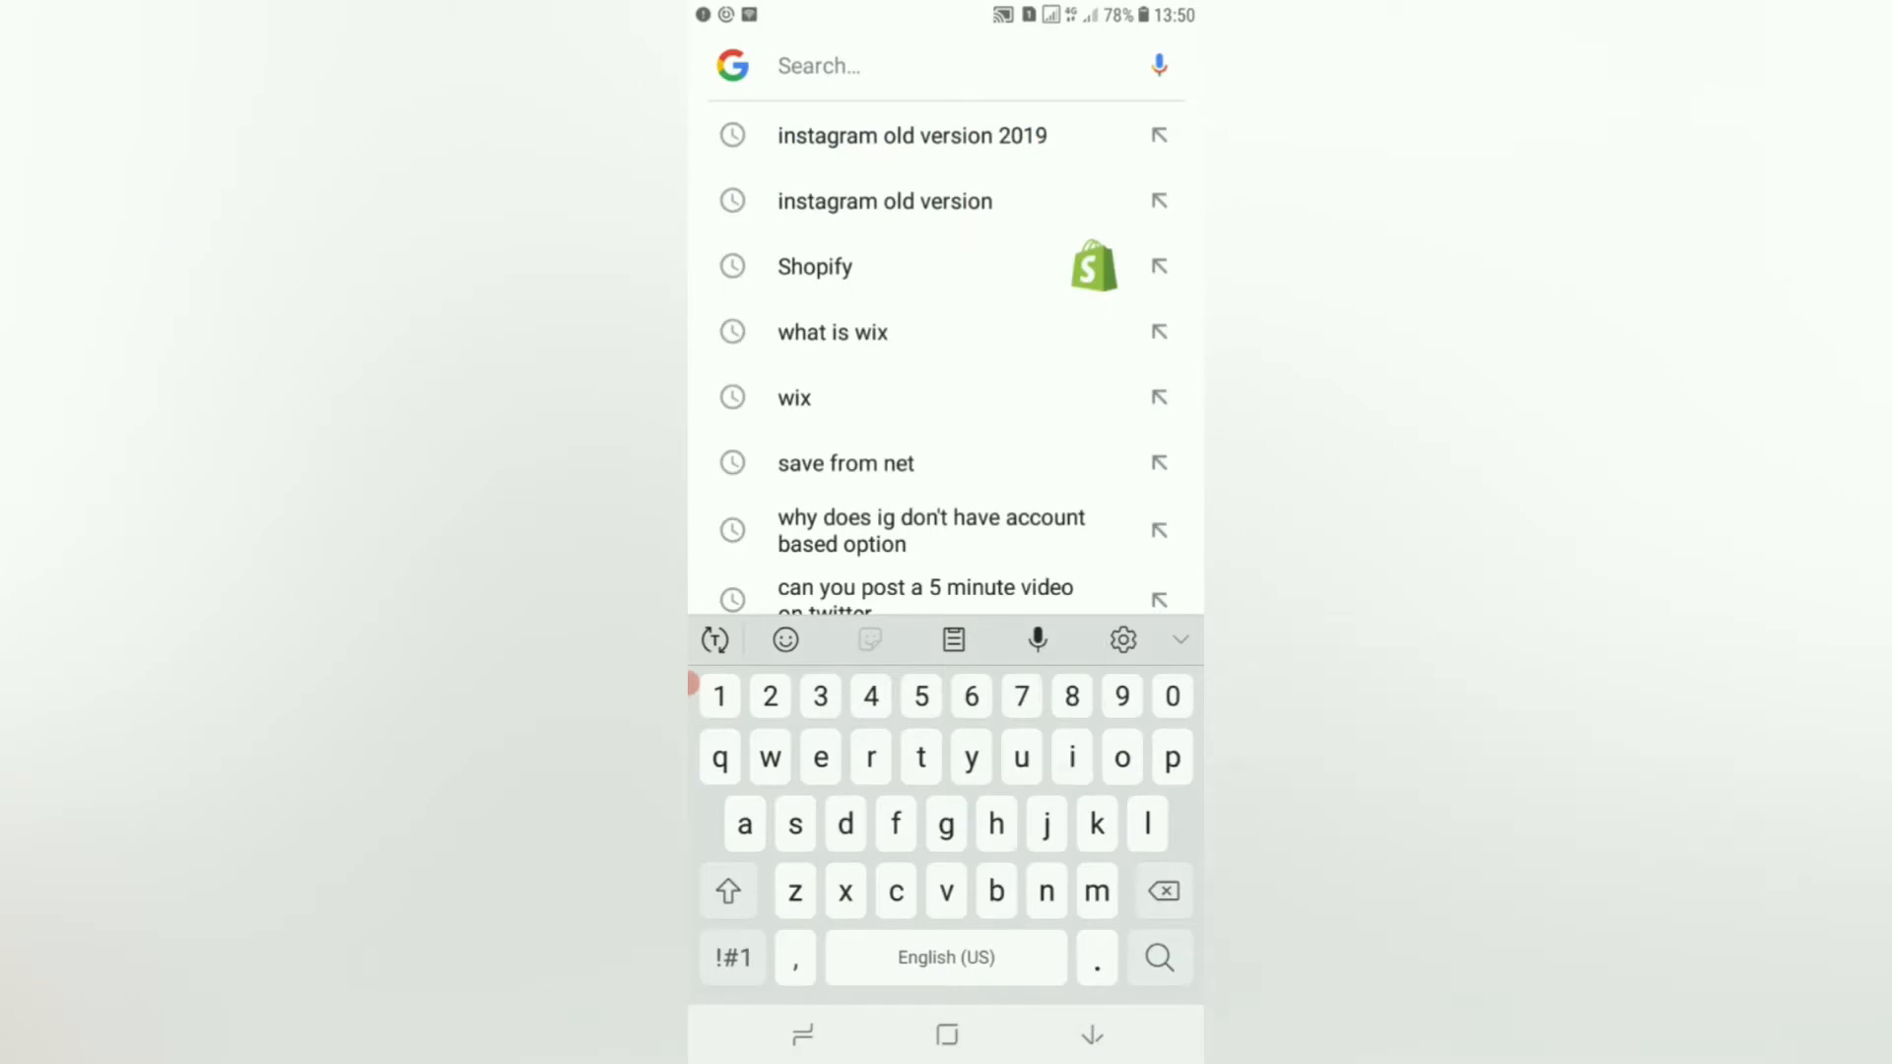
type("in")
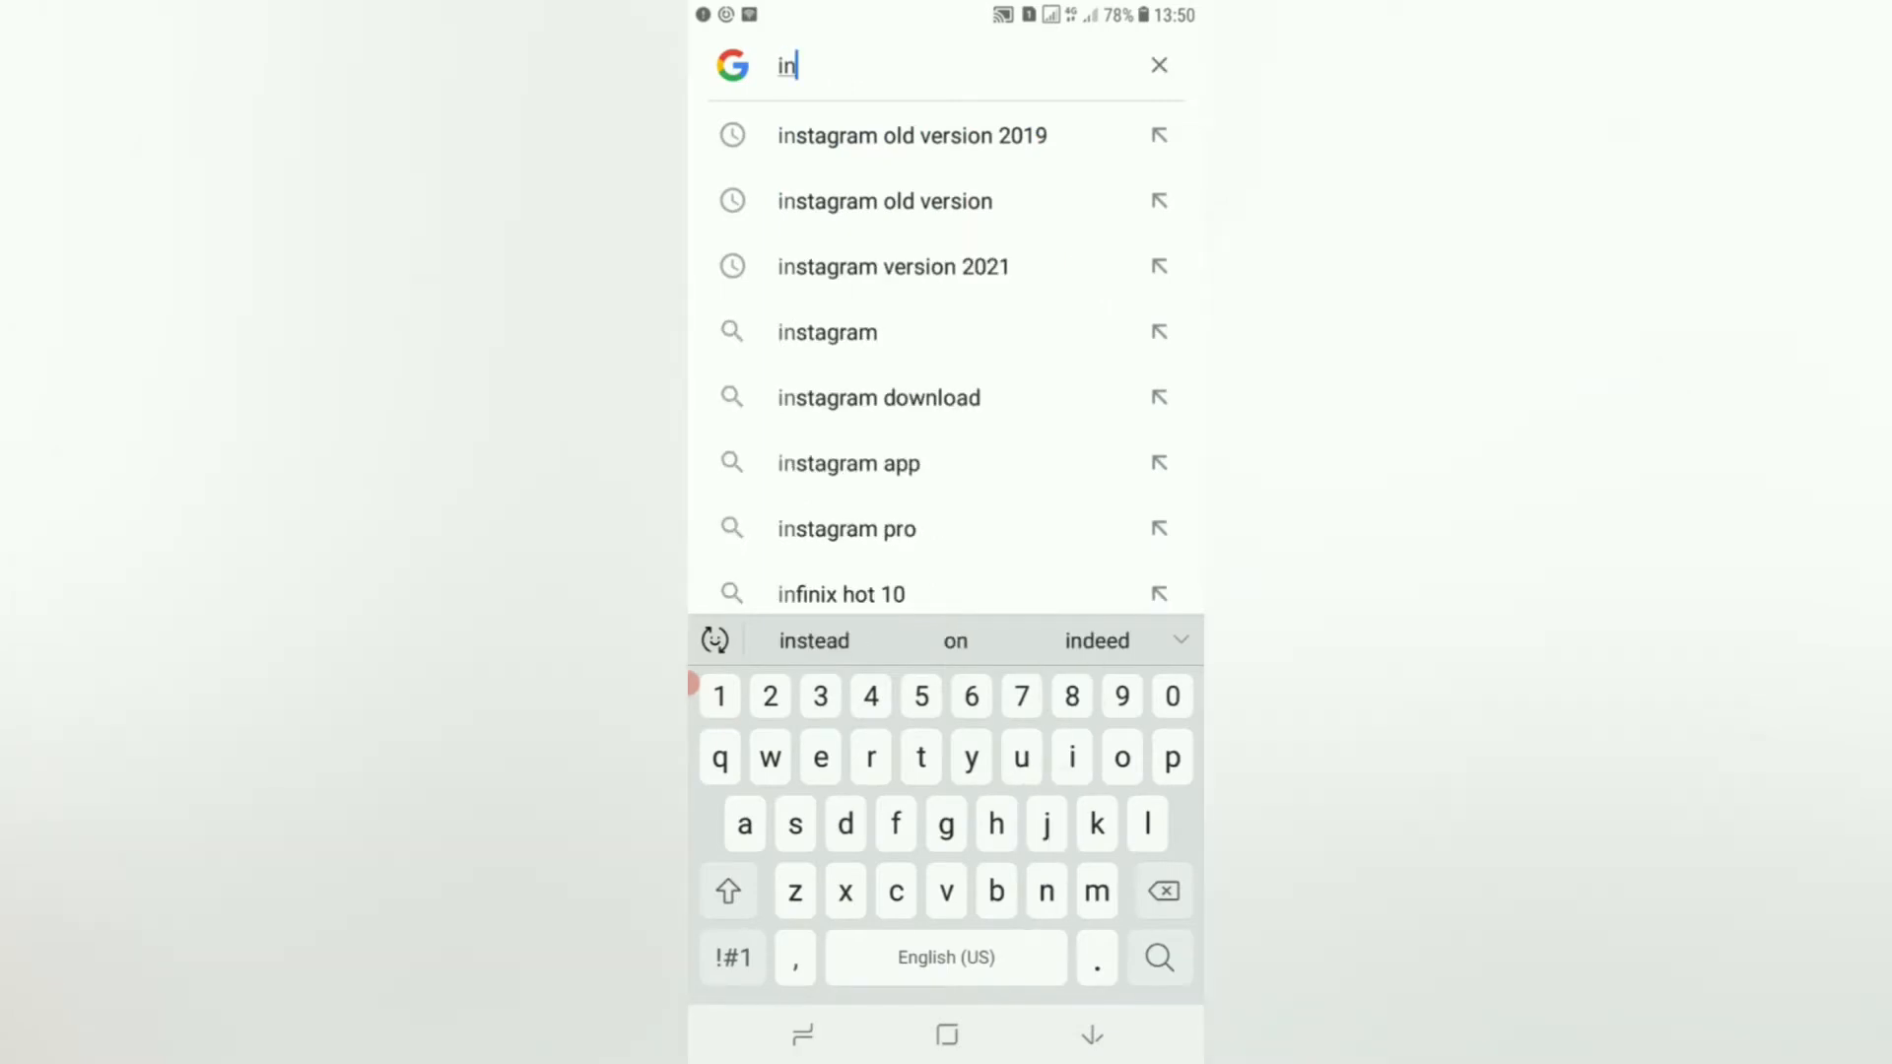
type("st")
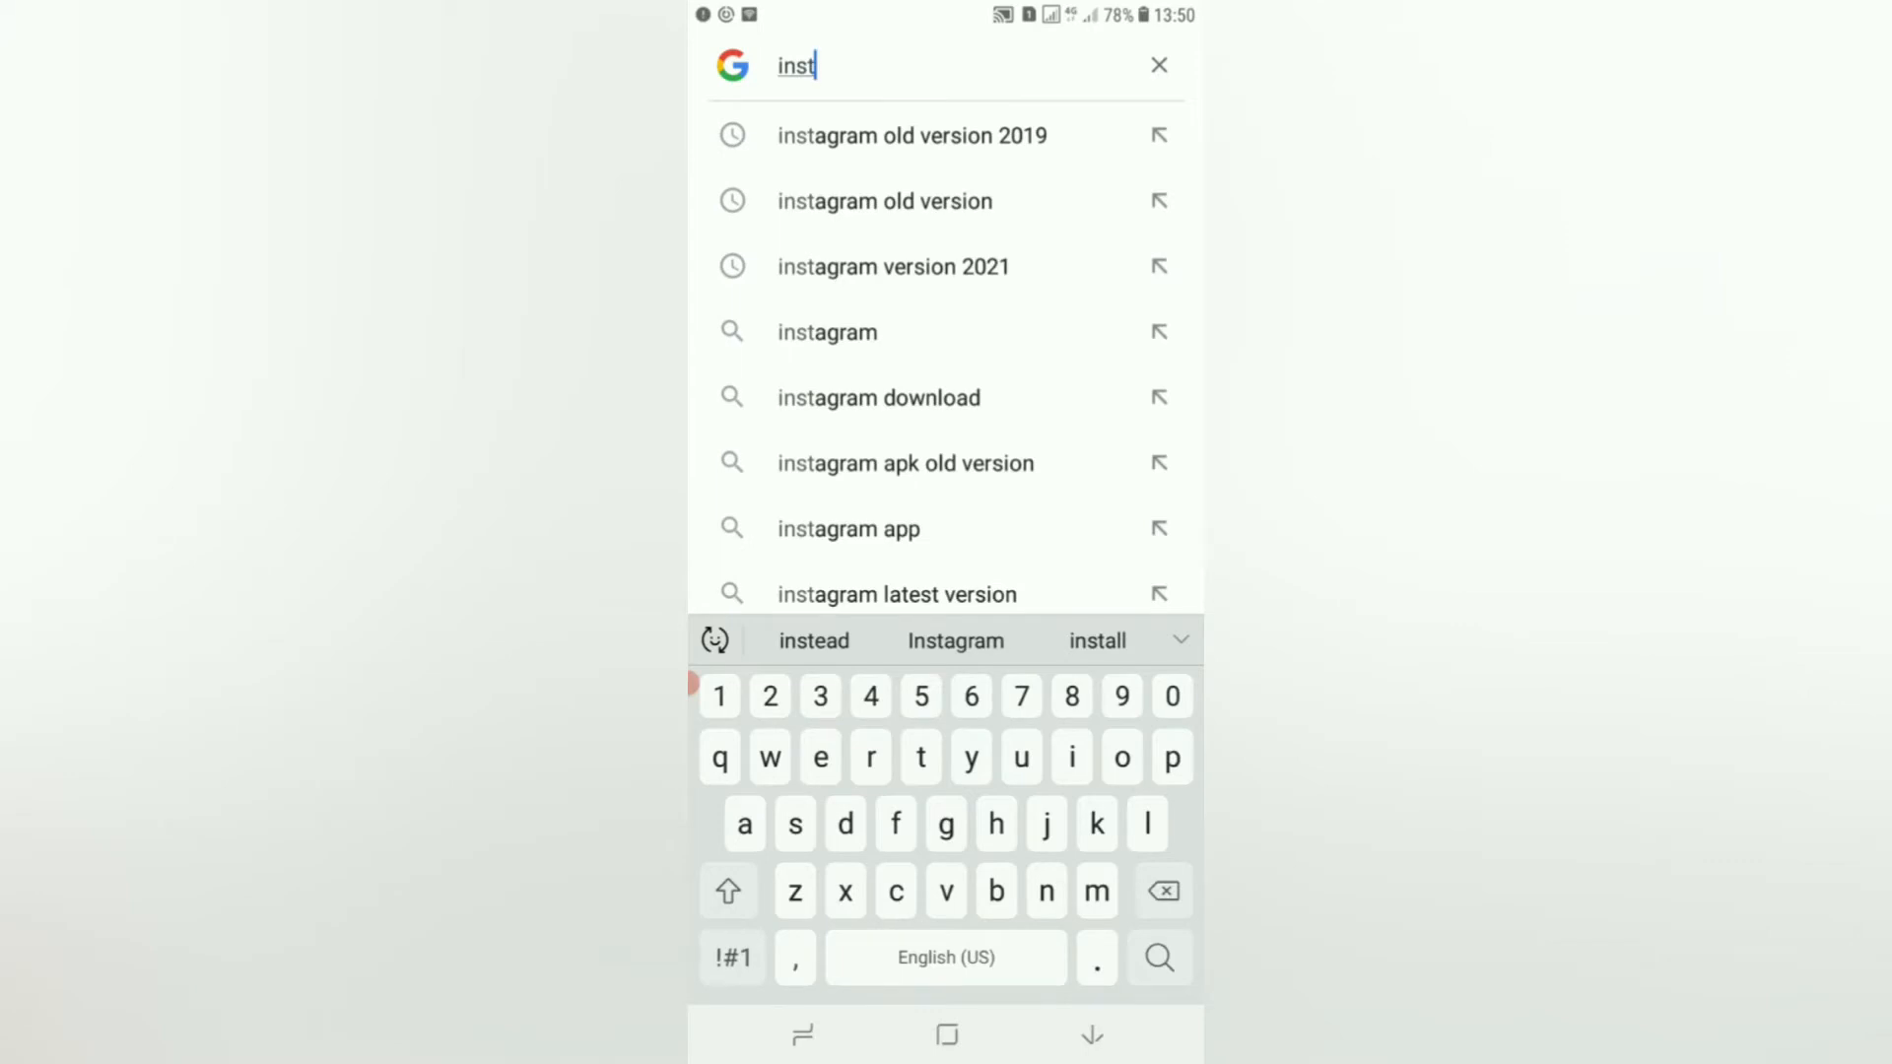
left_click(910, 136)
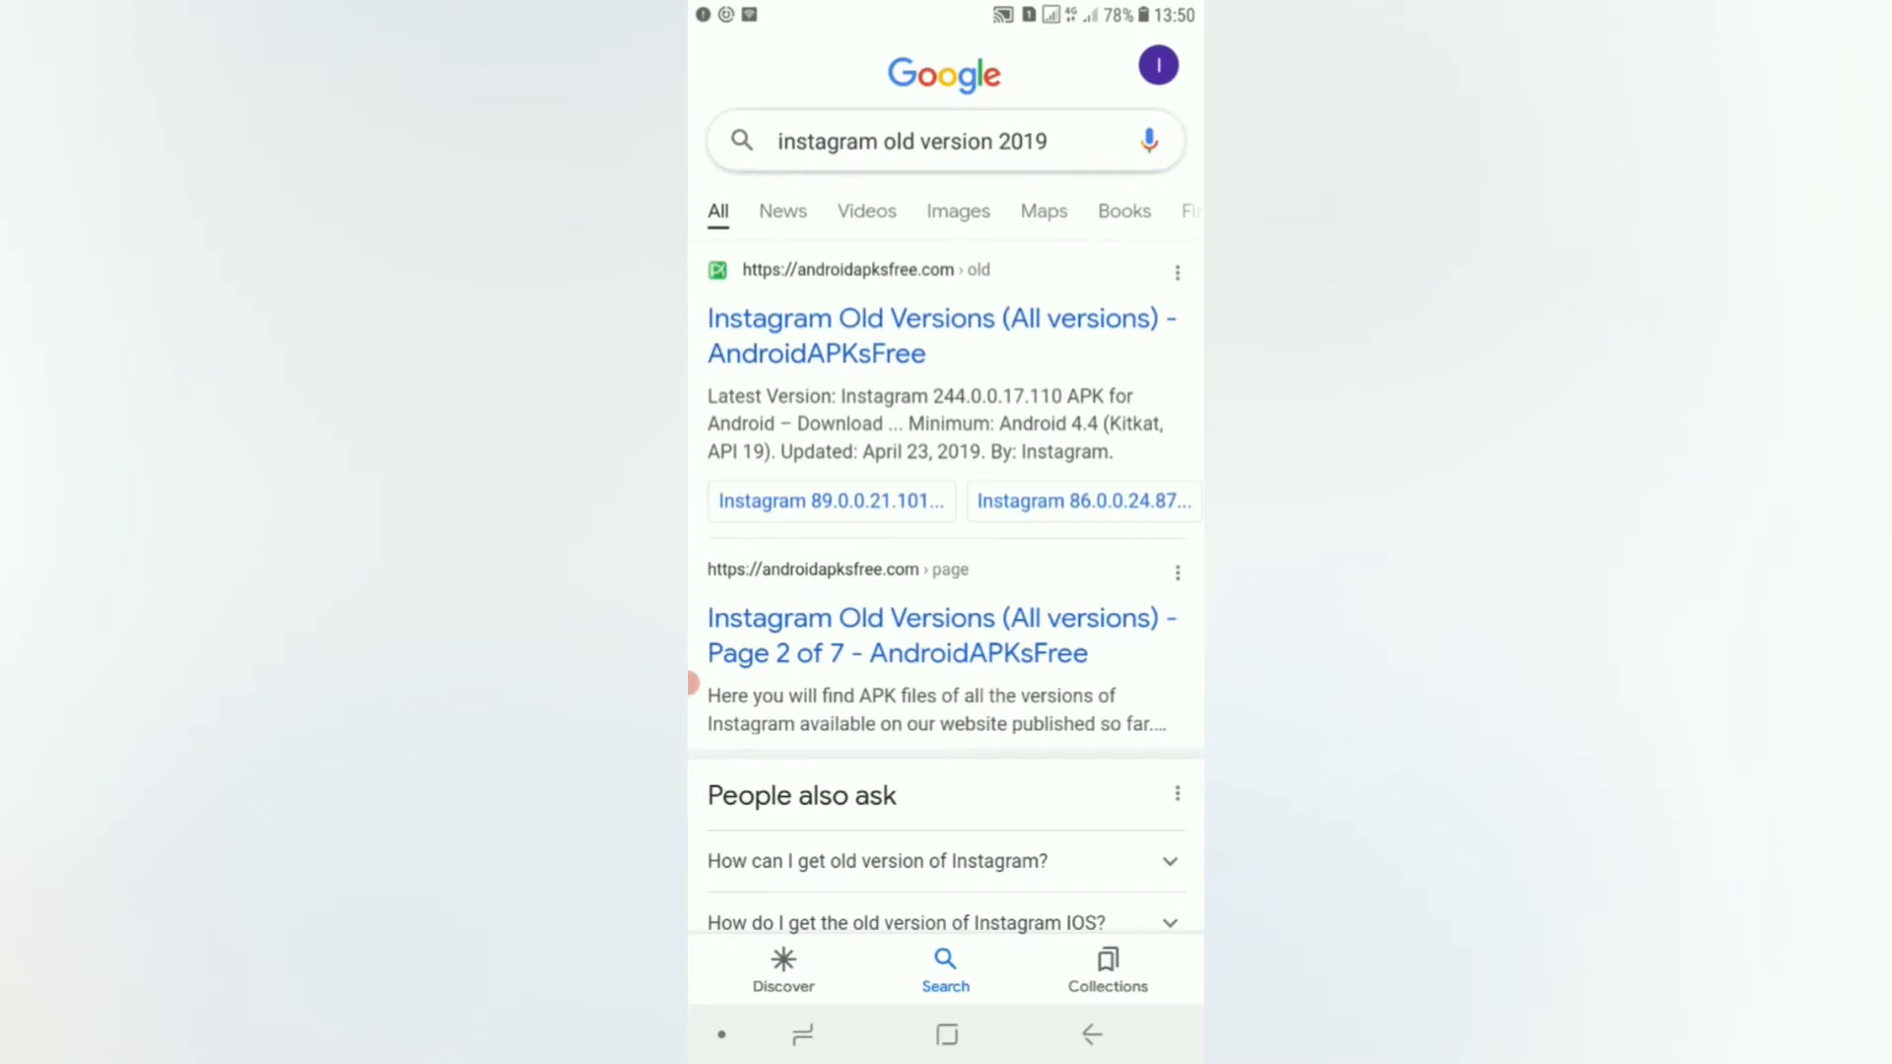
Step: From the AndroidAPKsFree result, reach Instagram 89.0.0.21.101 and start its APK download
left_click(942, 335)
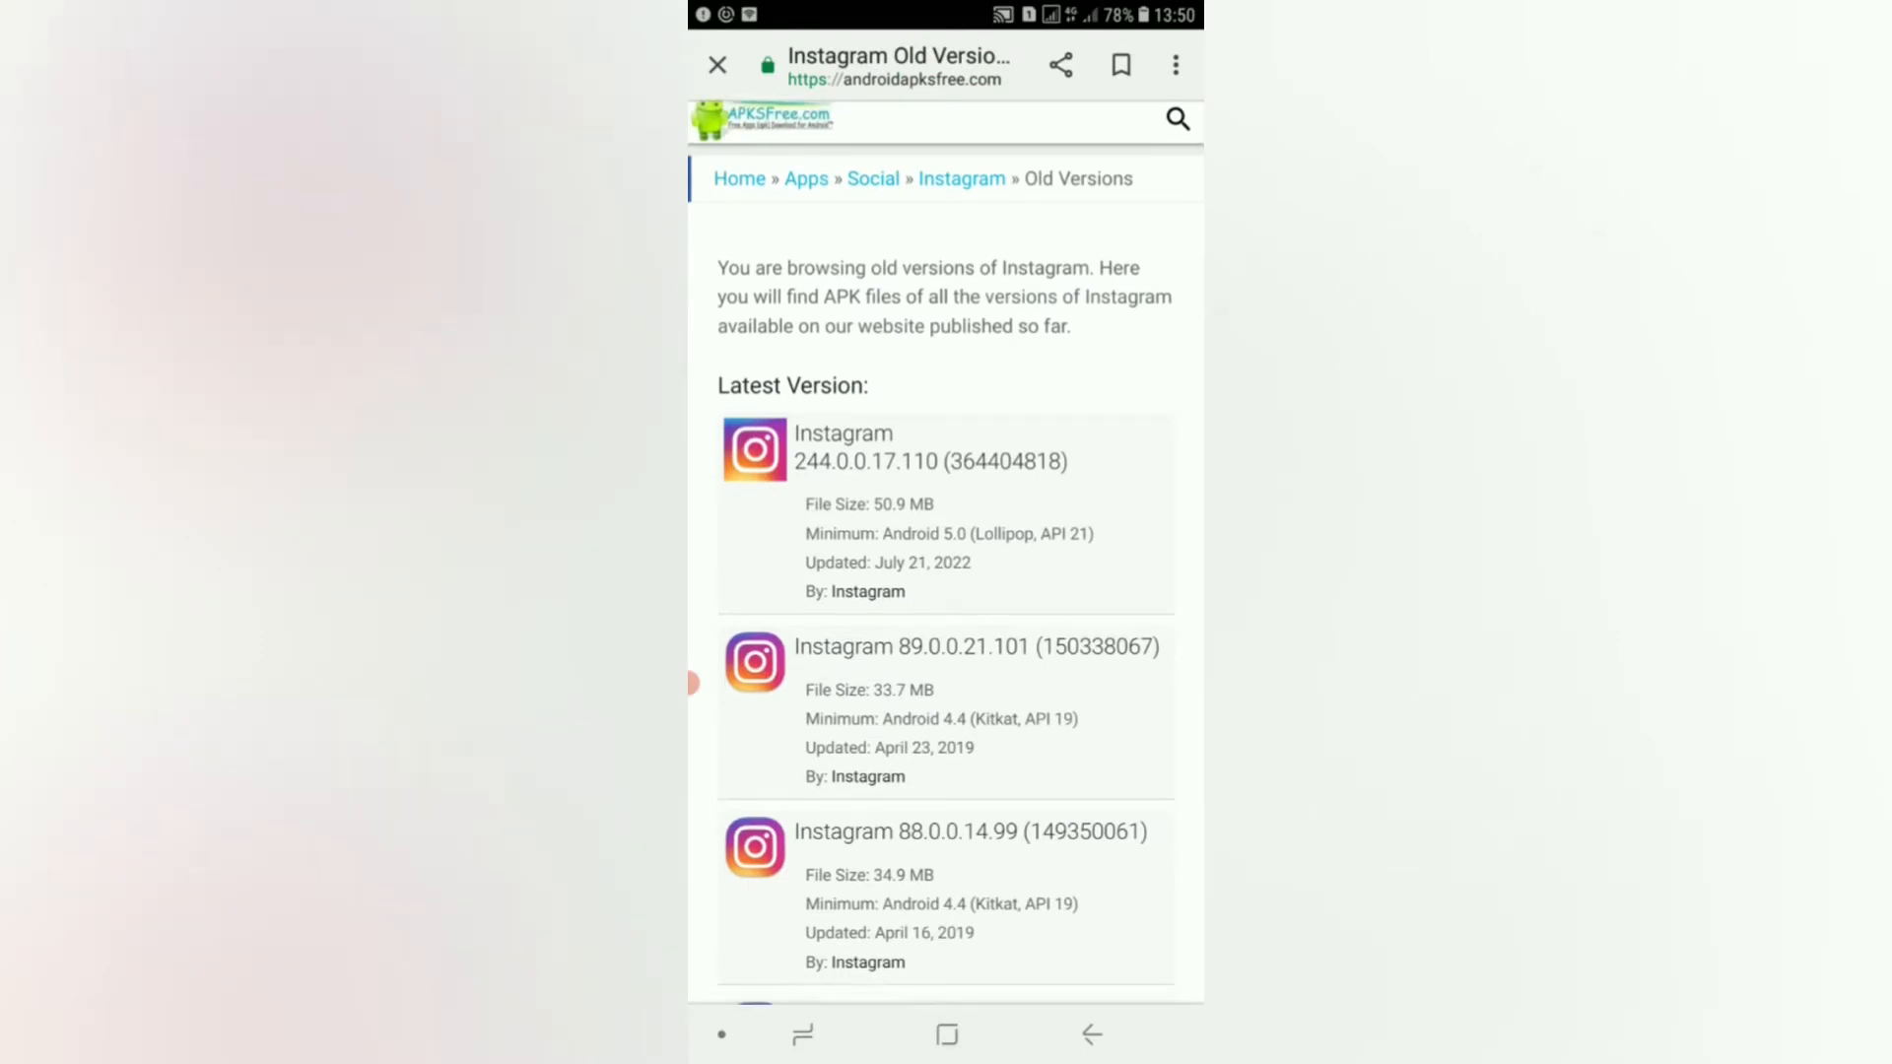
scroll("down", 3)
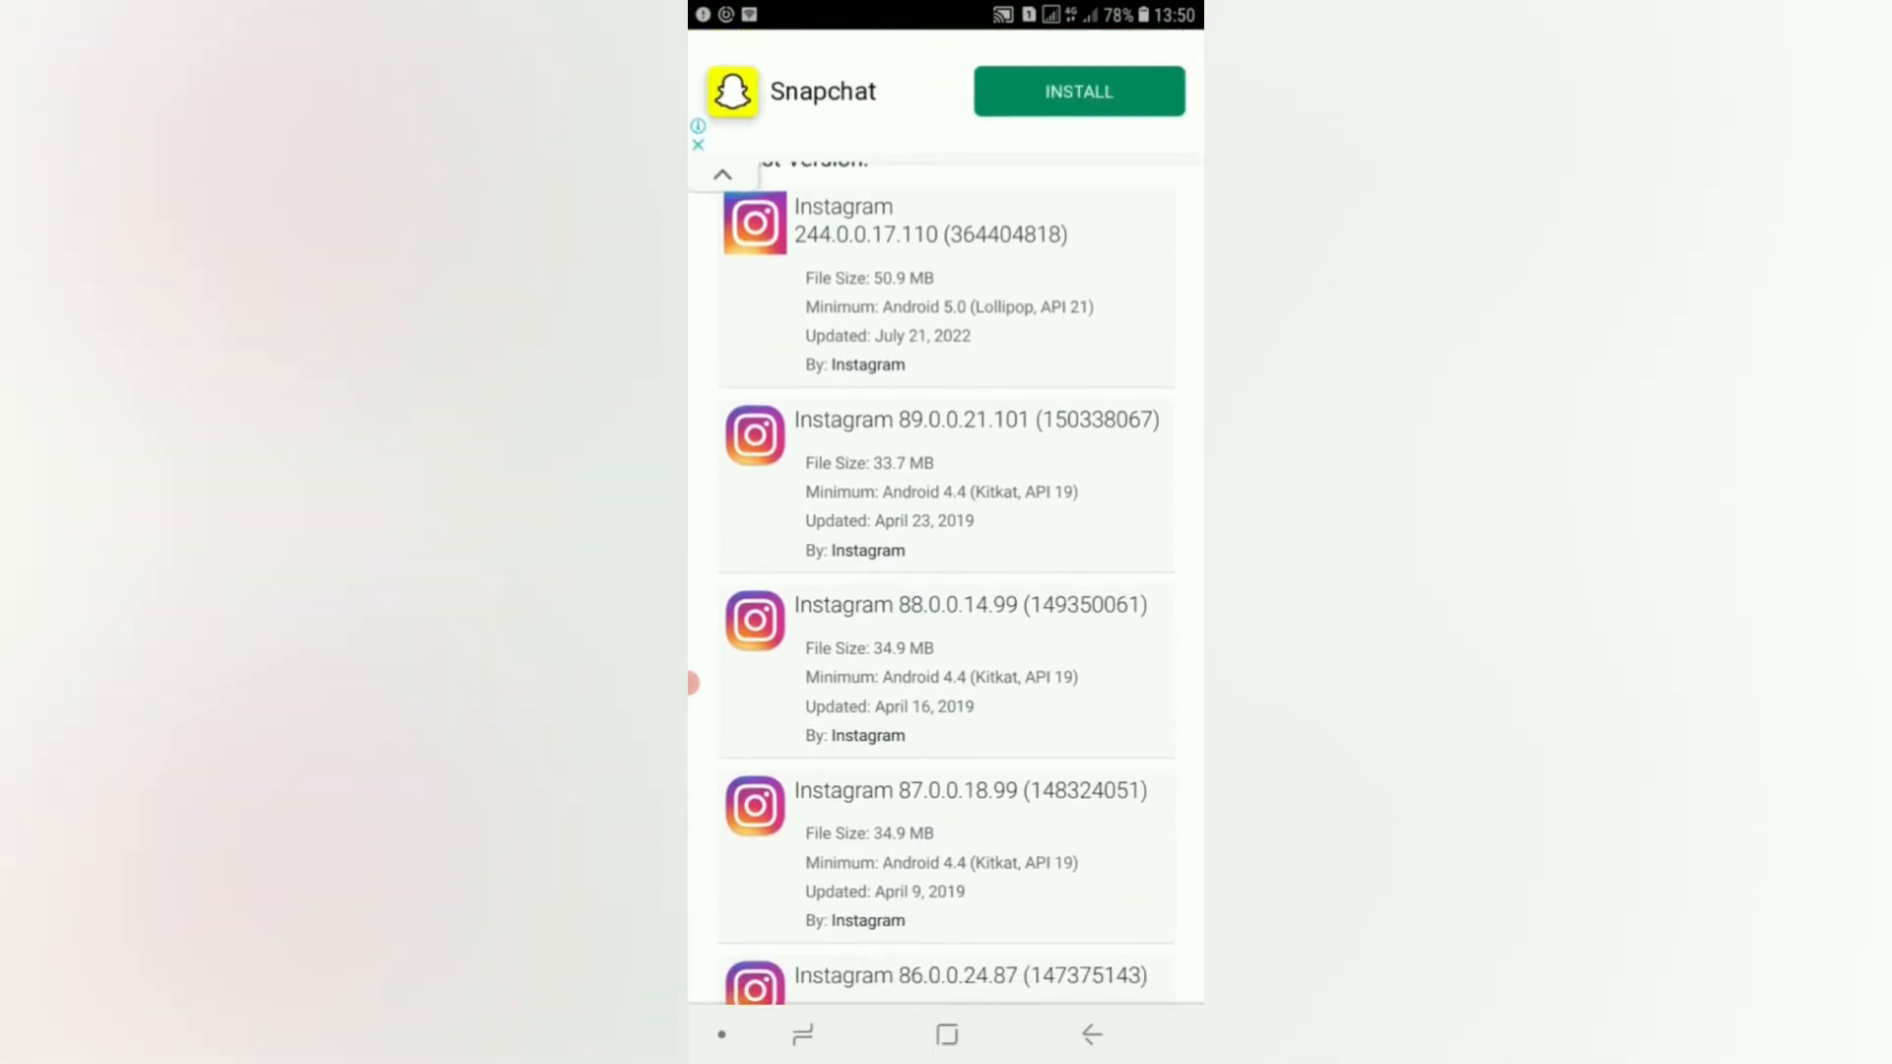
left_click(976, 417)
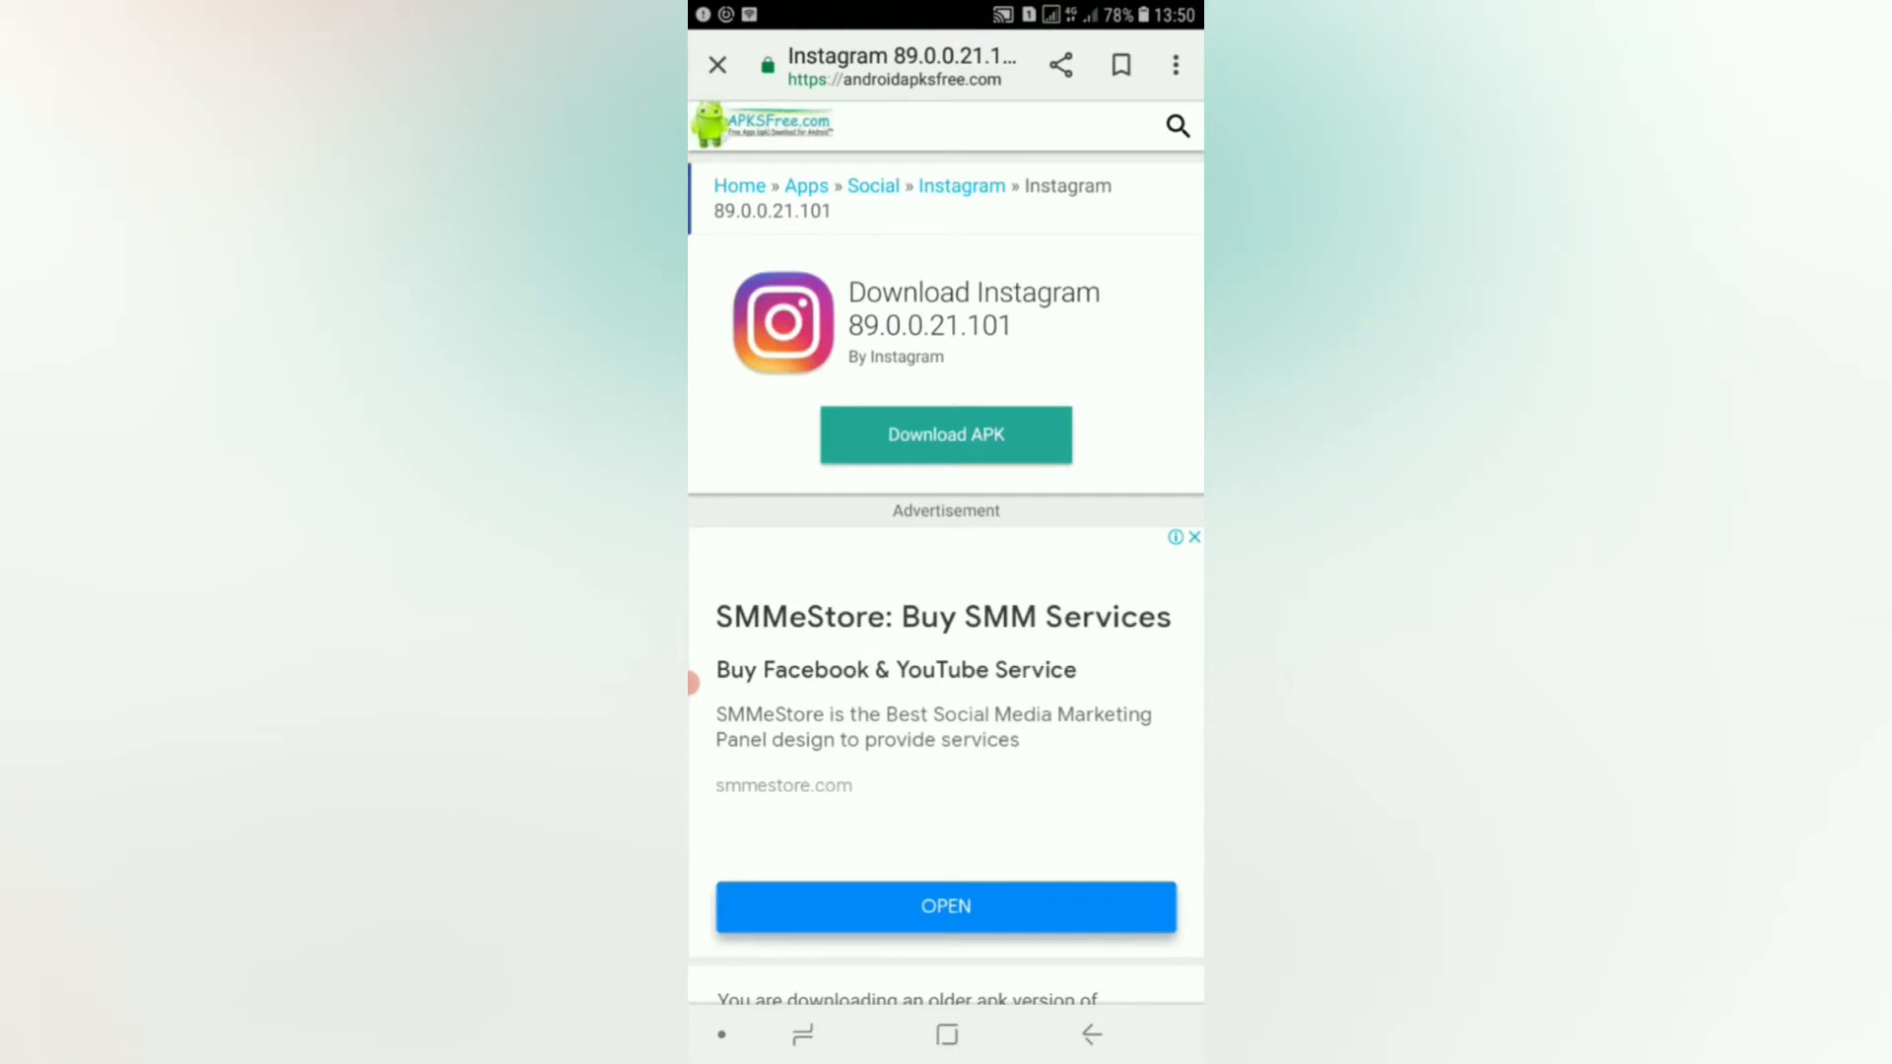
left_click(944, 434)
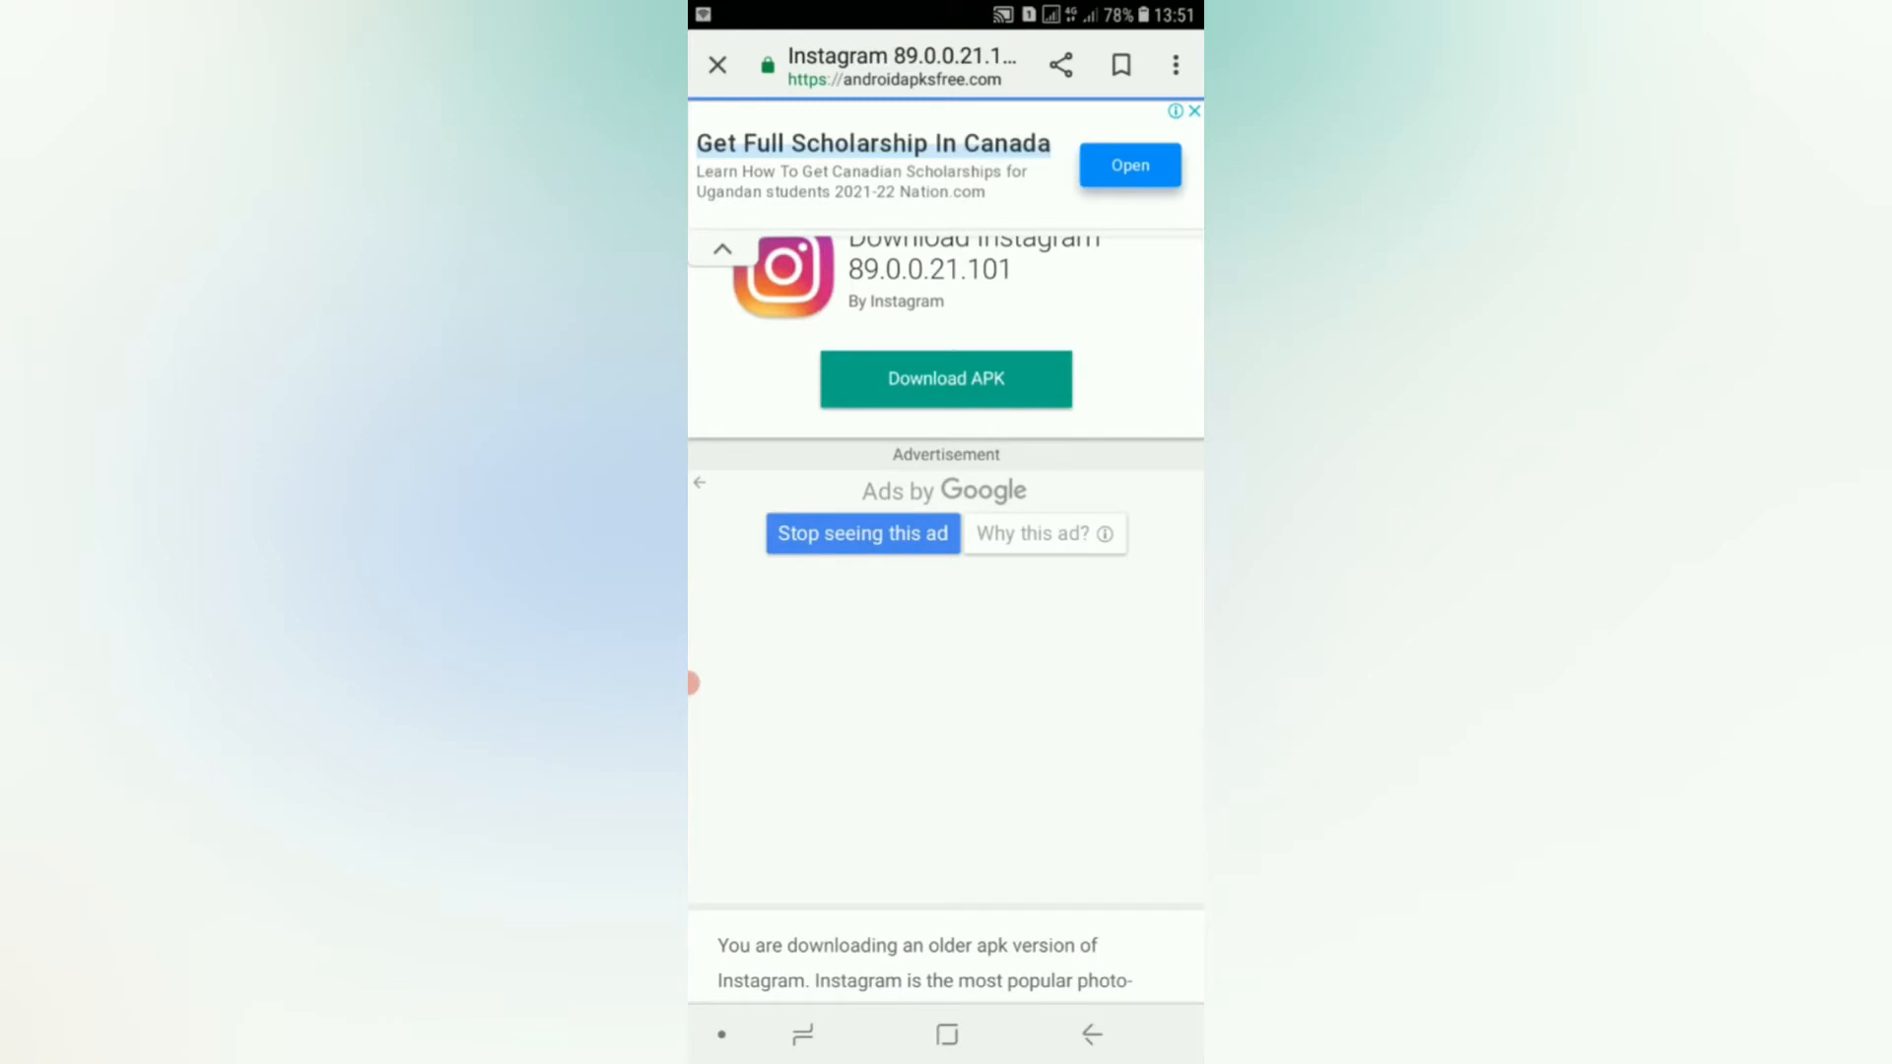
left_click(944, 379)
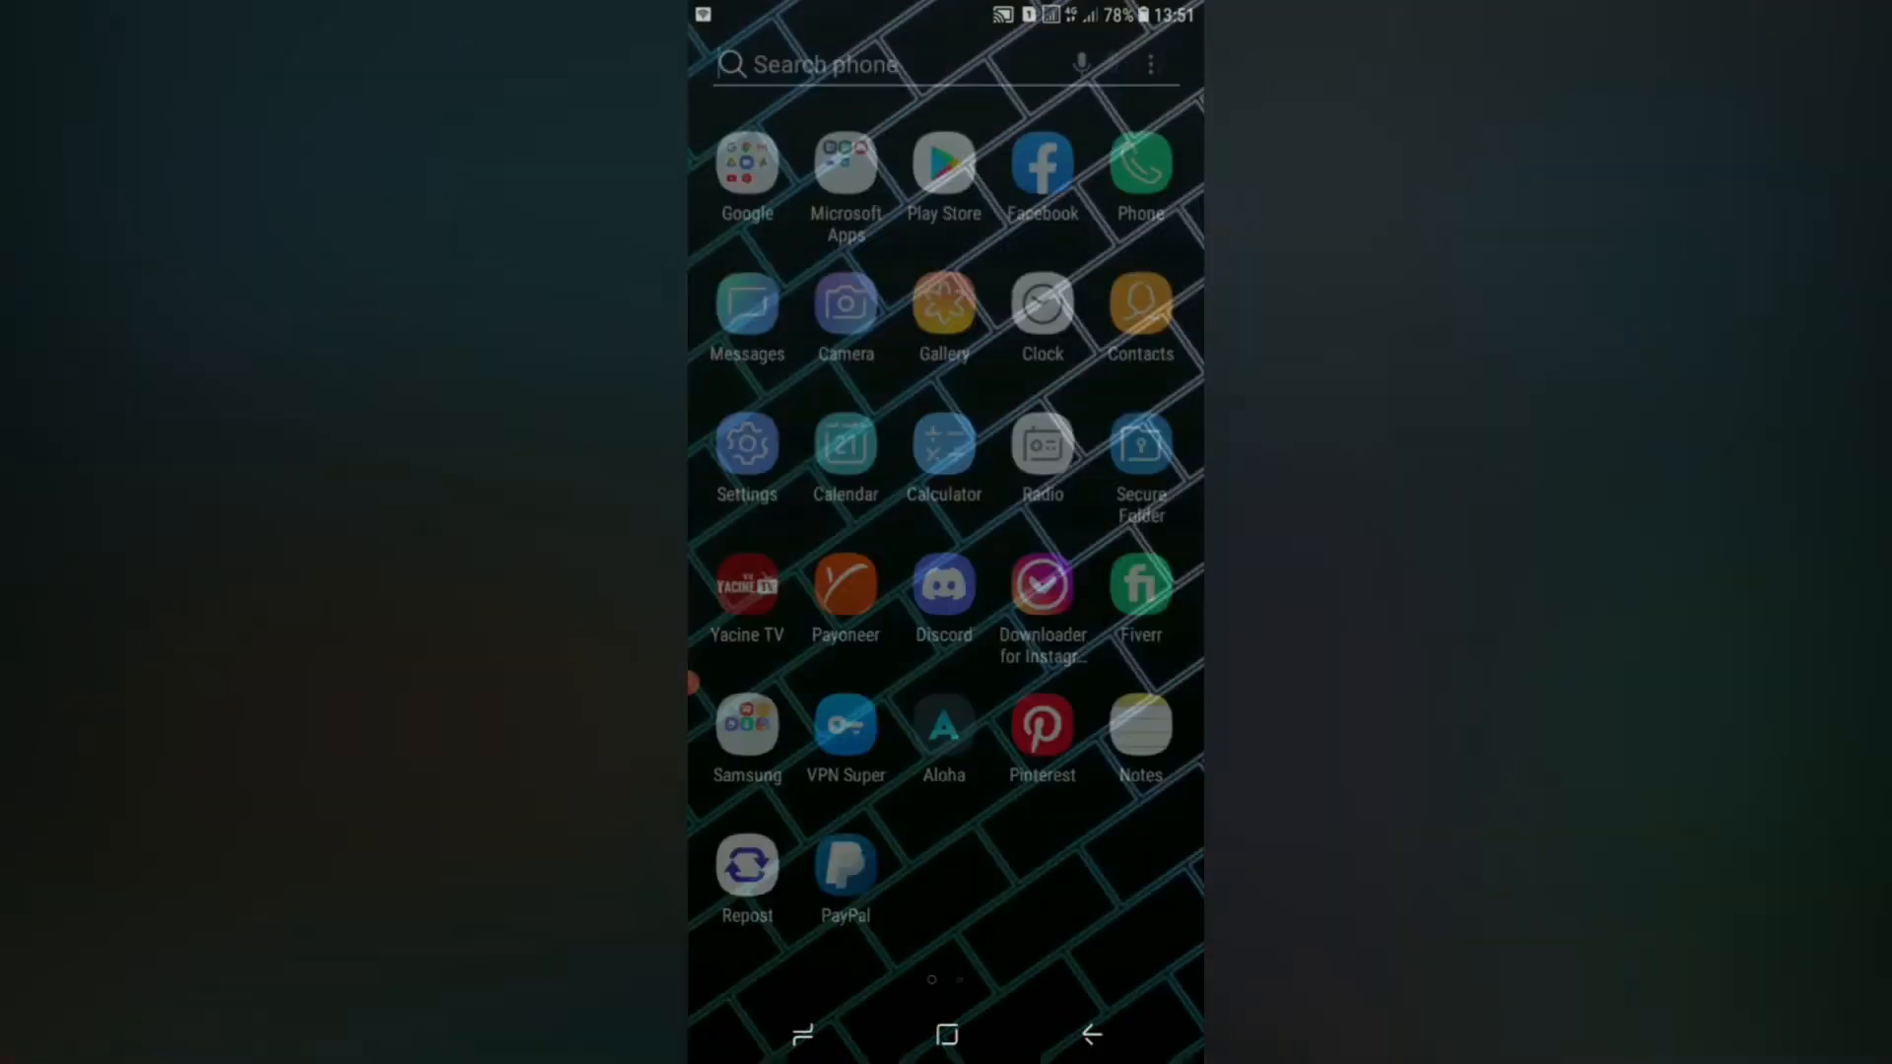
Step: Install the downloaded Instagram APK from My Files recent files and launch it
type("fi")
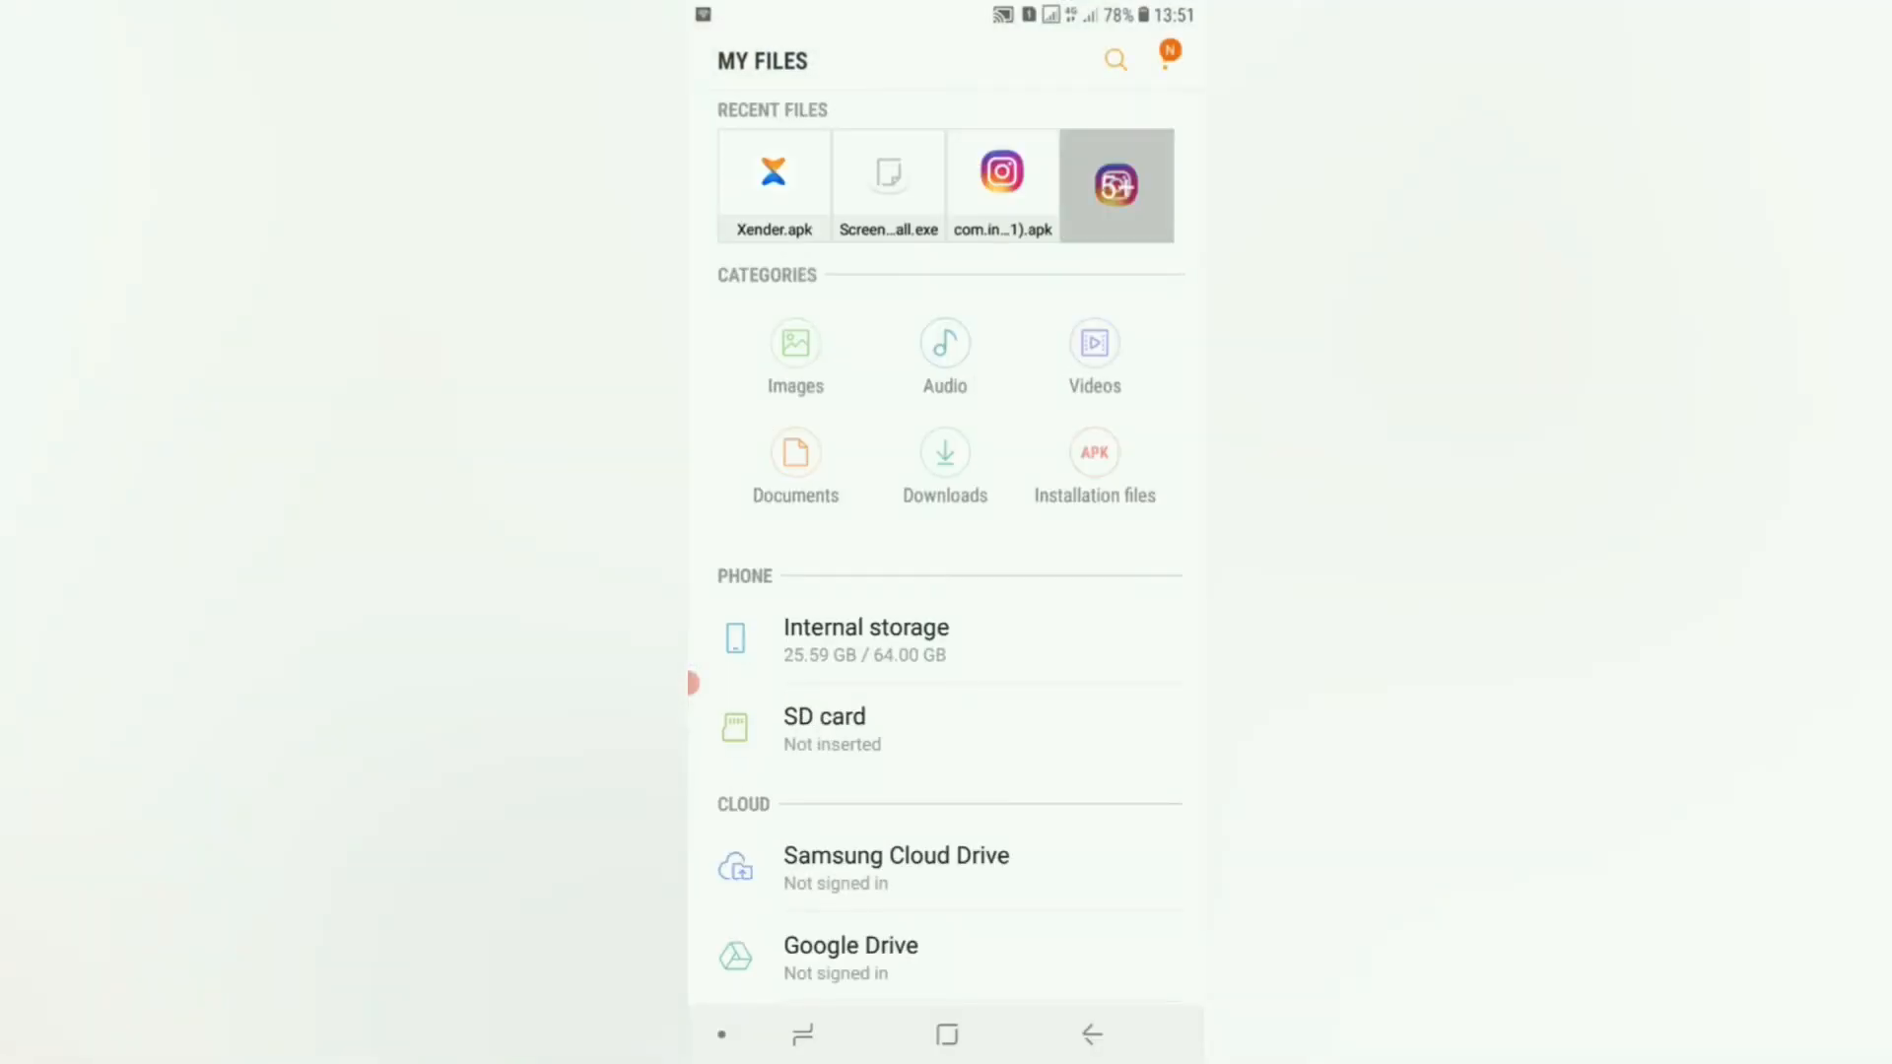
left_click(944, 461)
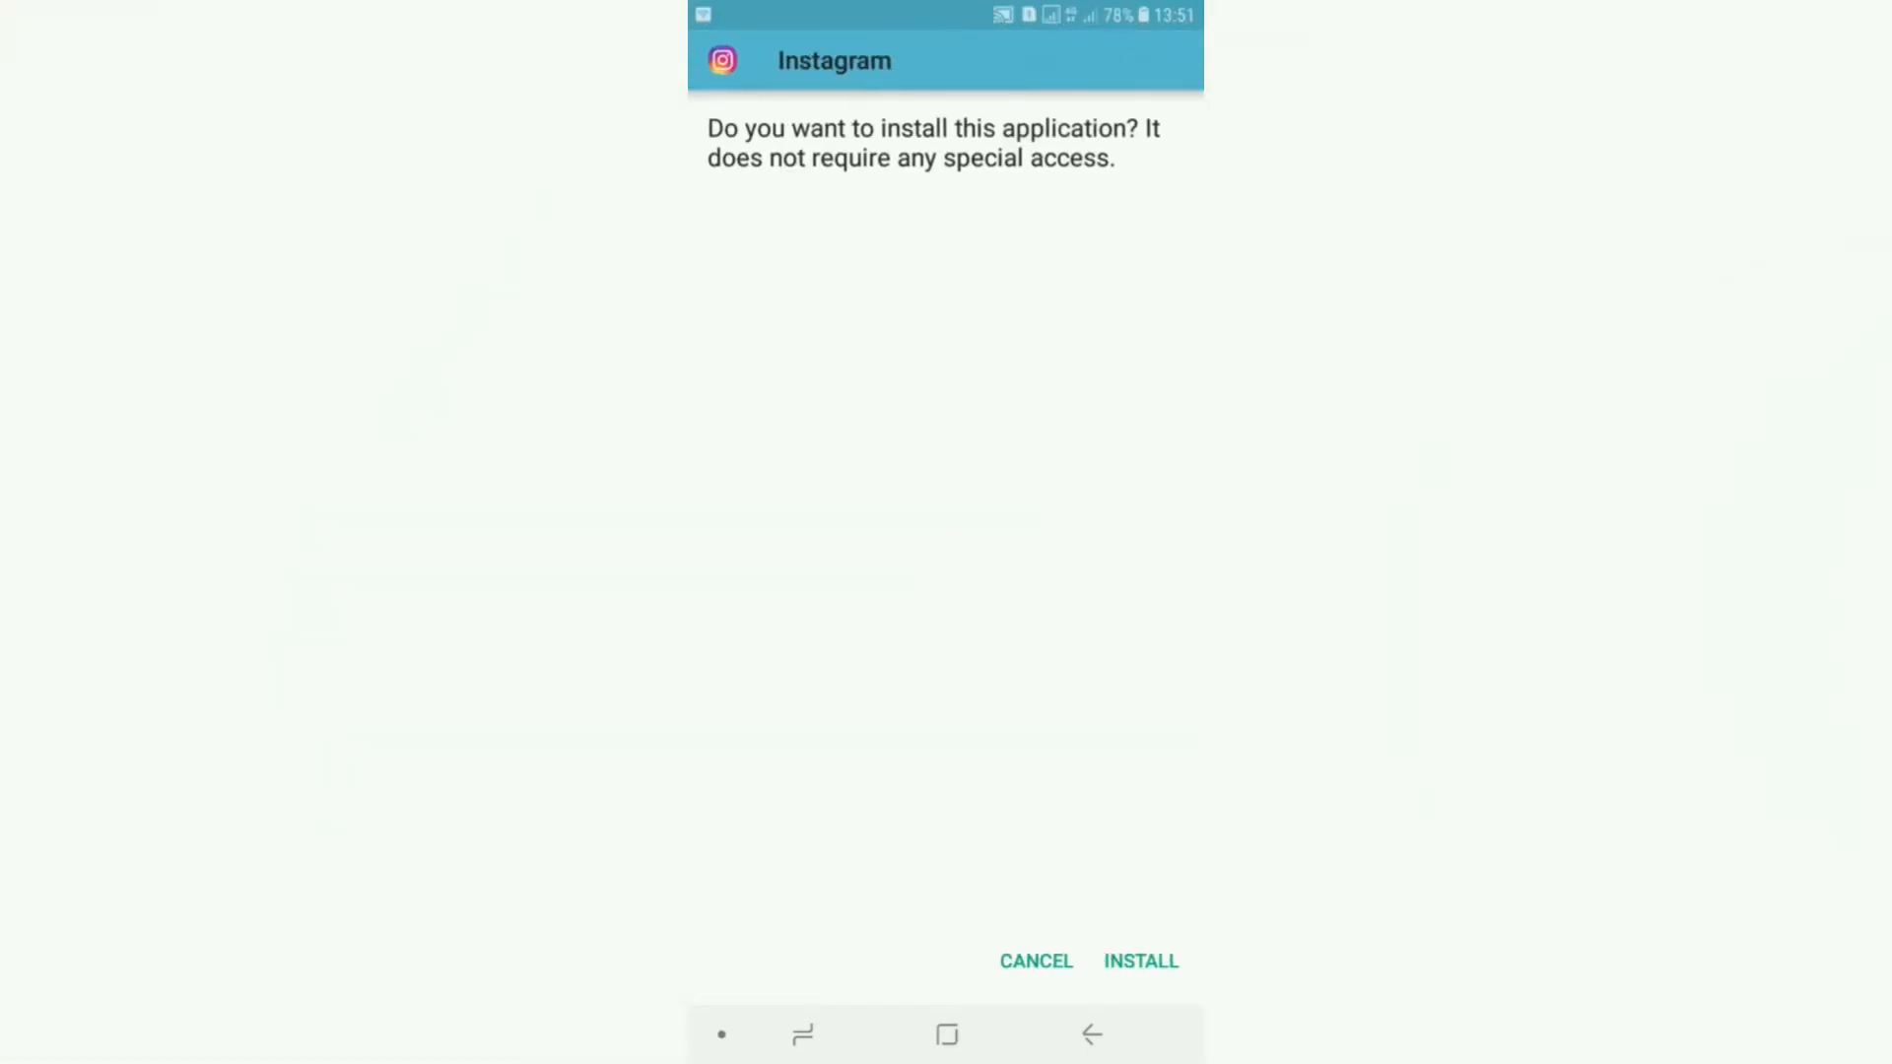
left_click(1139, 960)
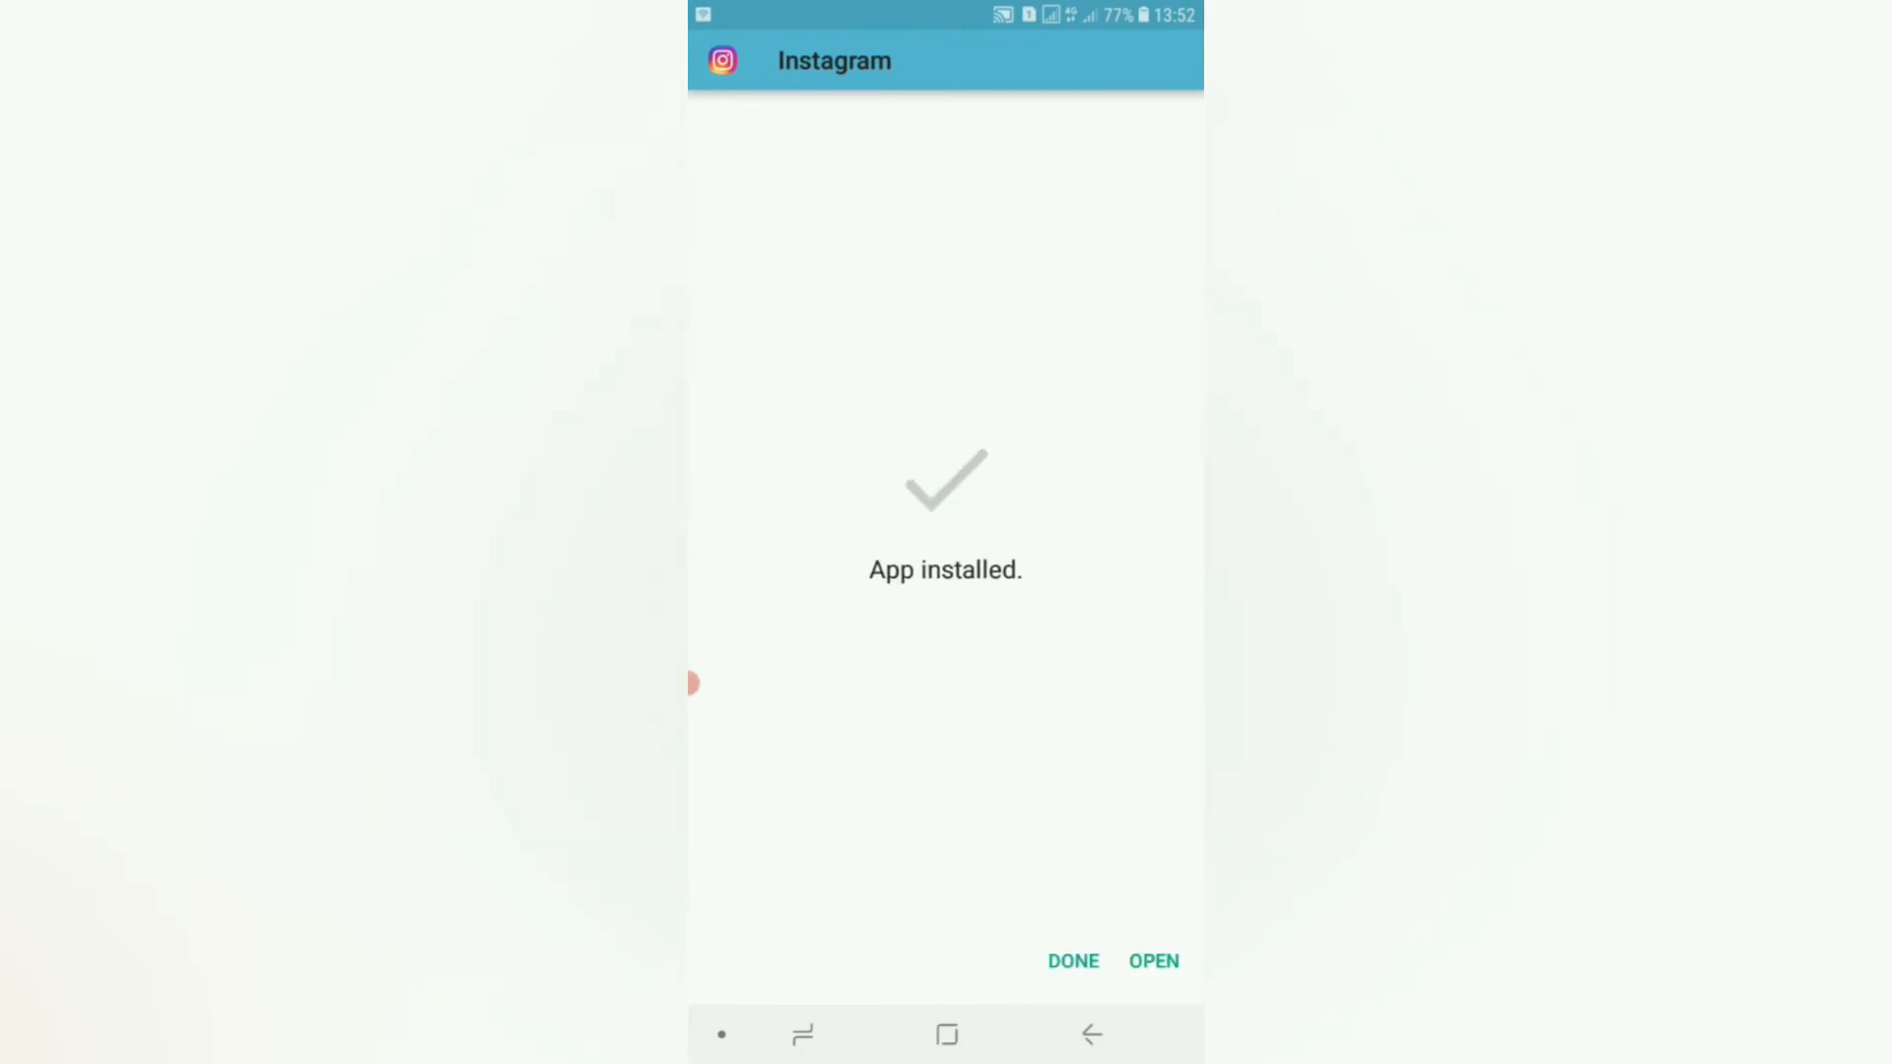
left_click(1151, 960)
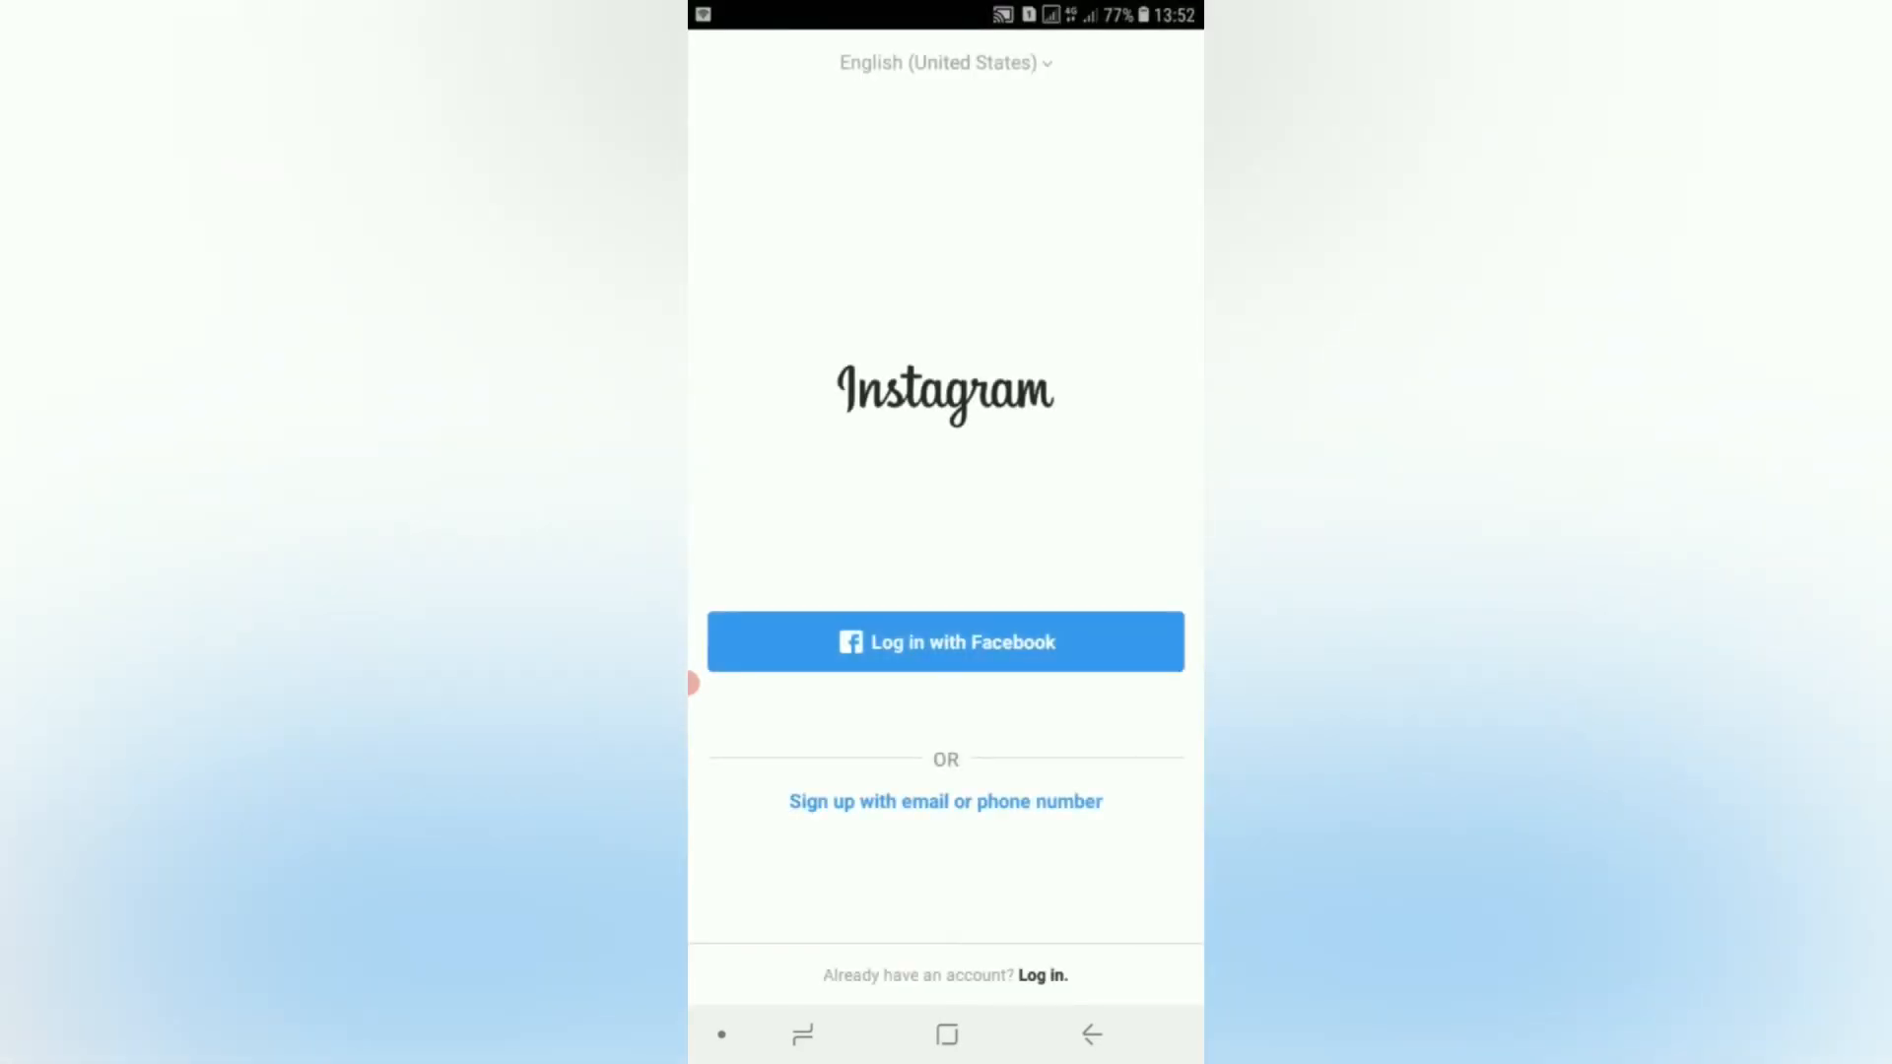
Step: Log in to Instagram with an existing account to reach the 2019-style feed
left_click(946, 1035)
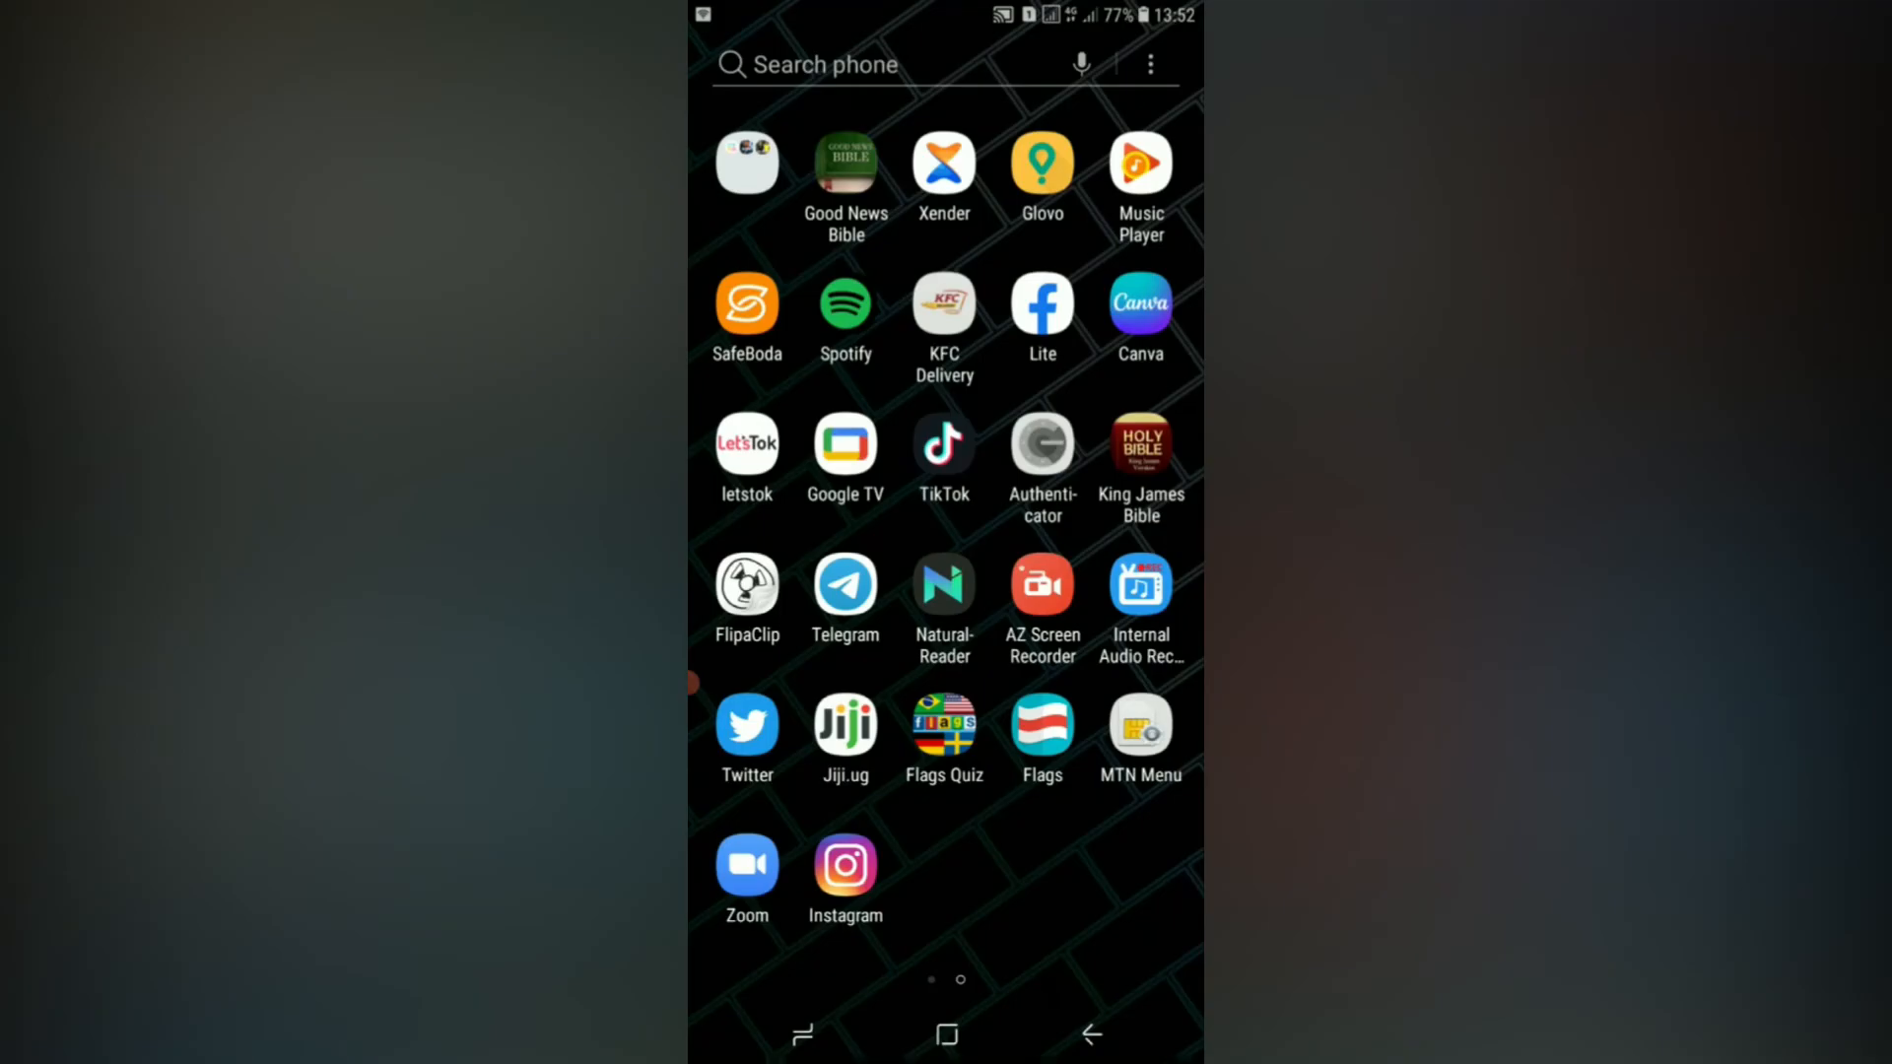
left_click(846, 865)
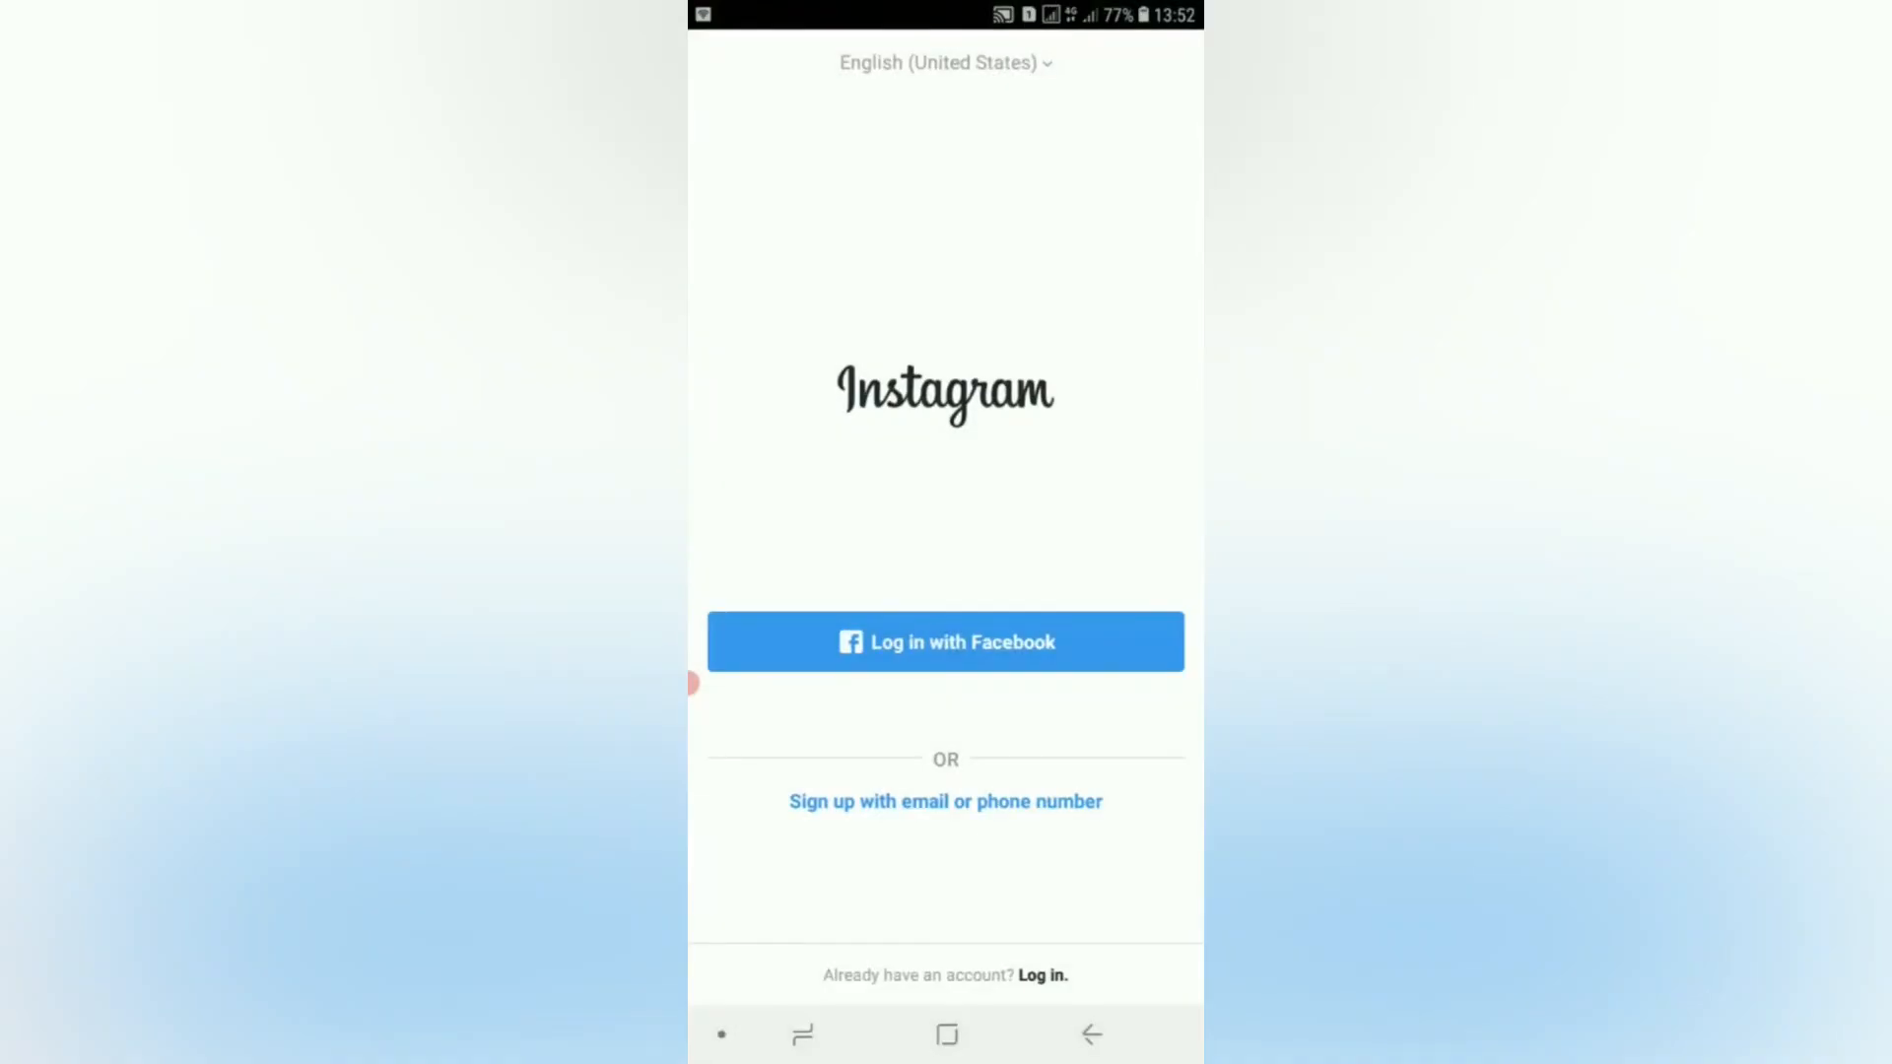
left_click(1041, 975)
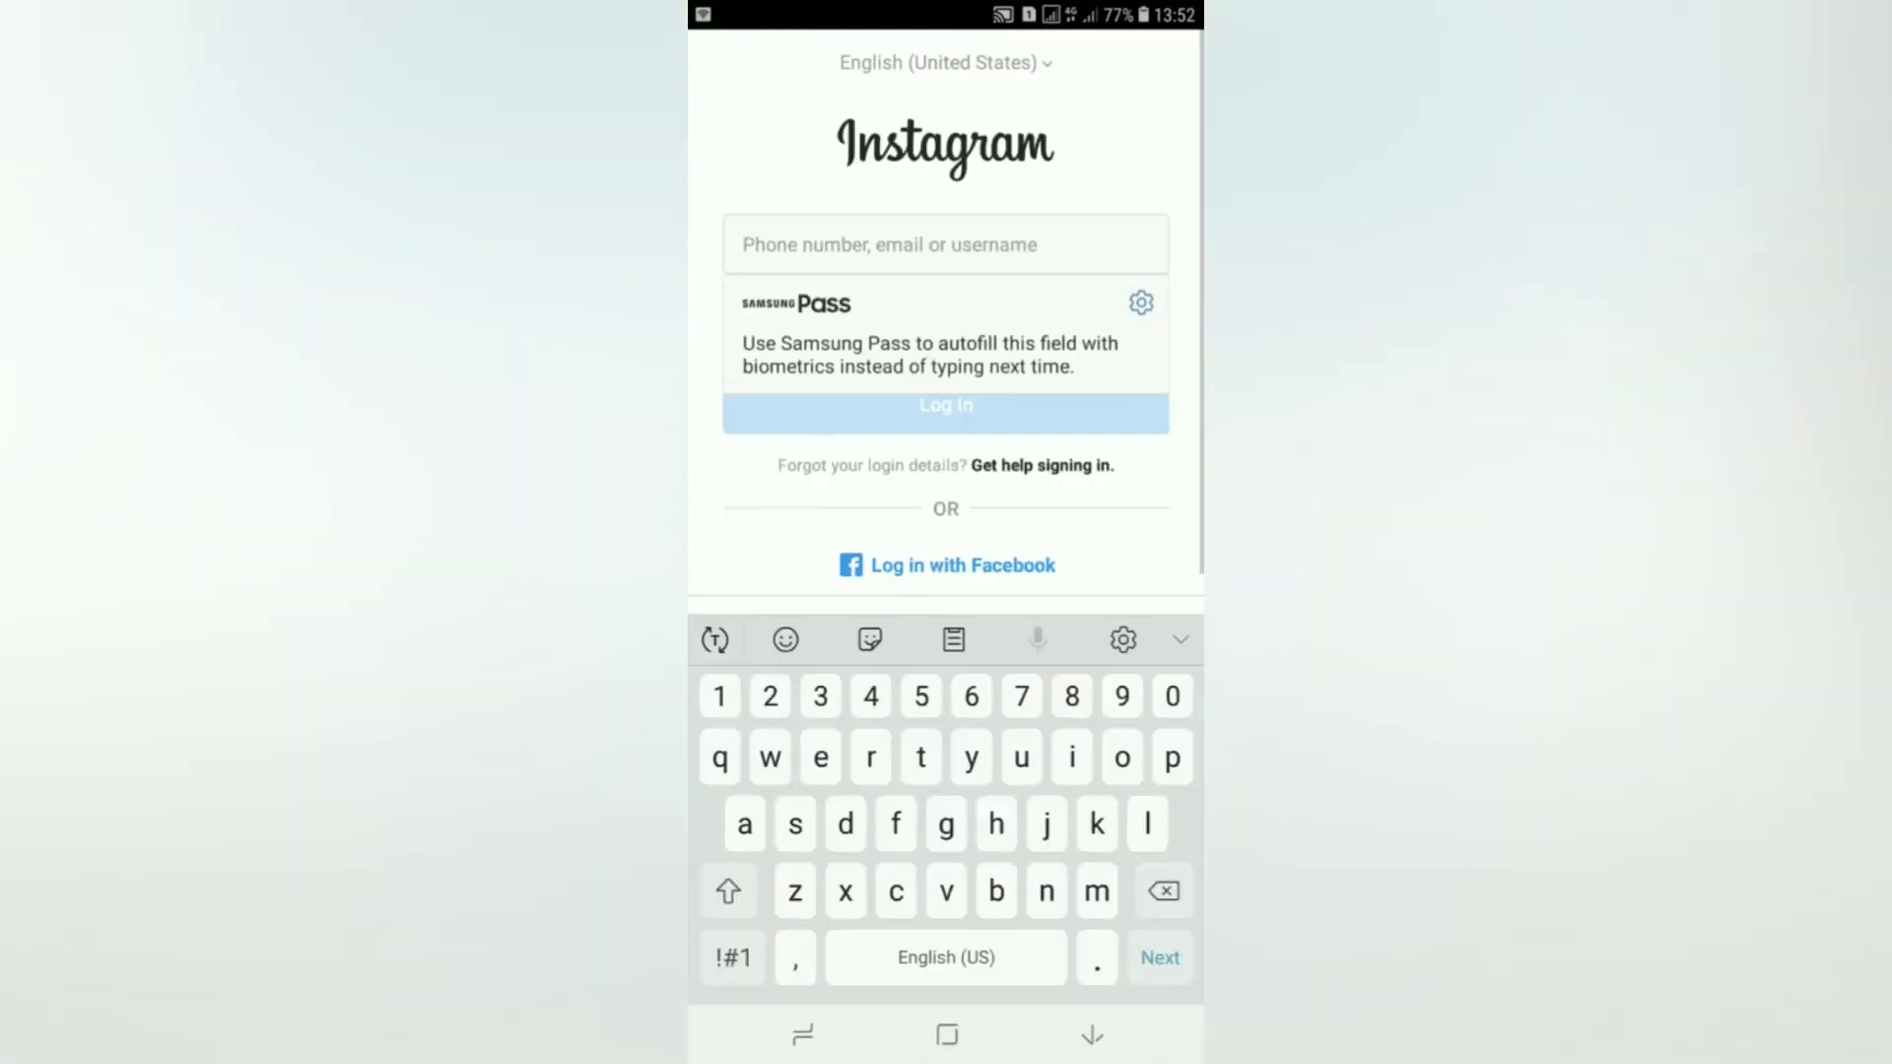
left_click(891, 244)
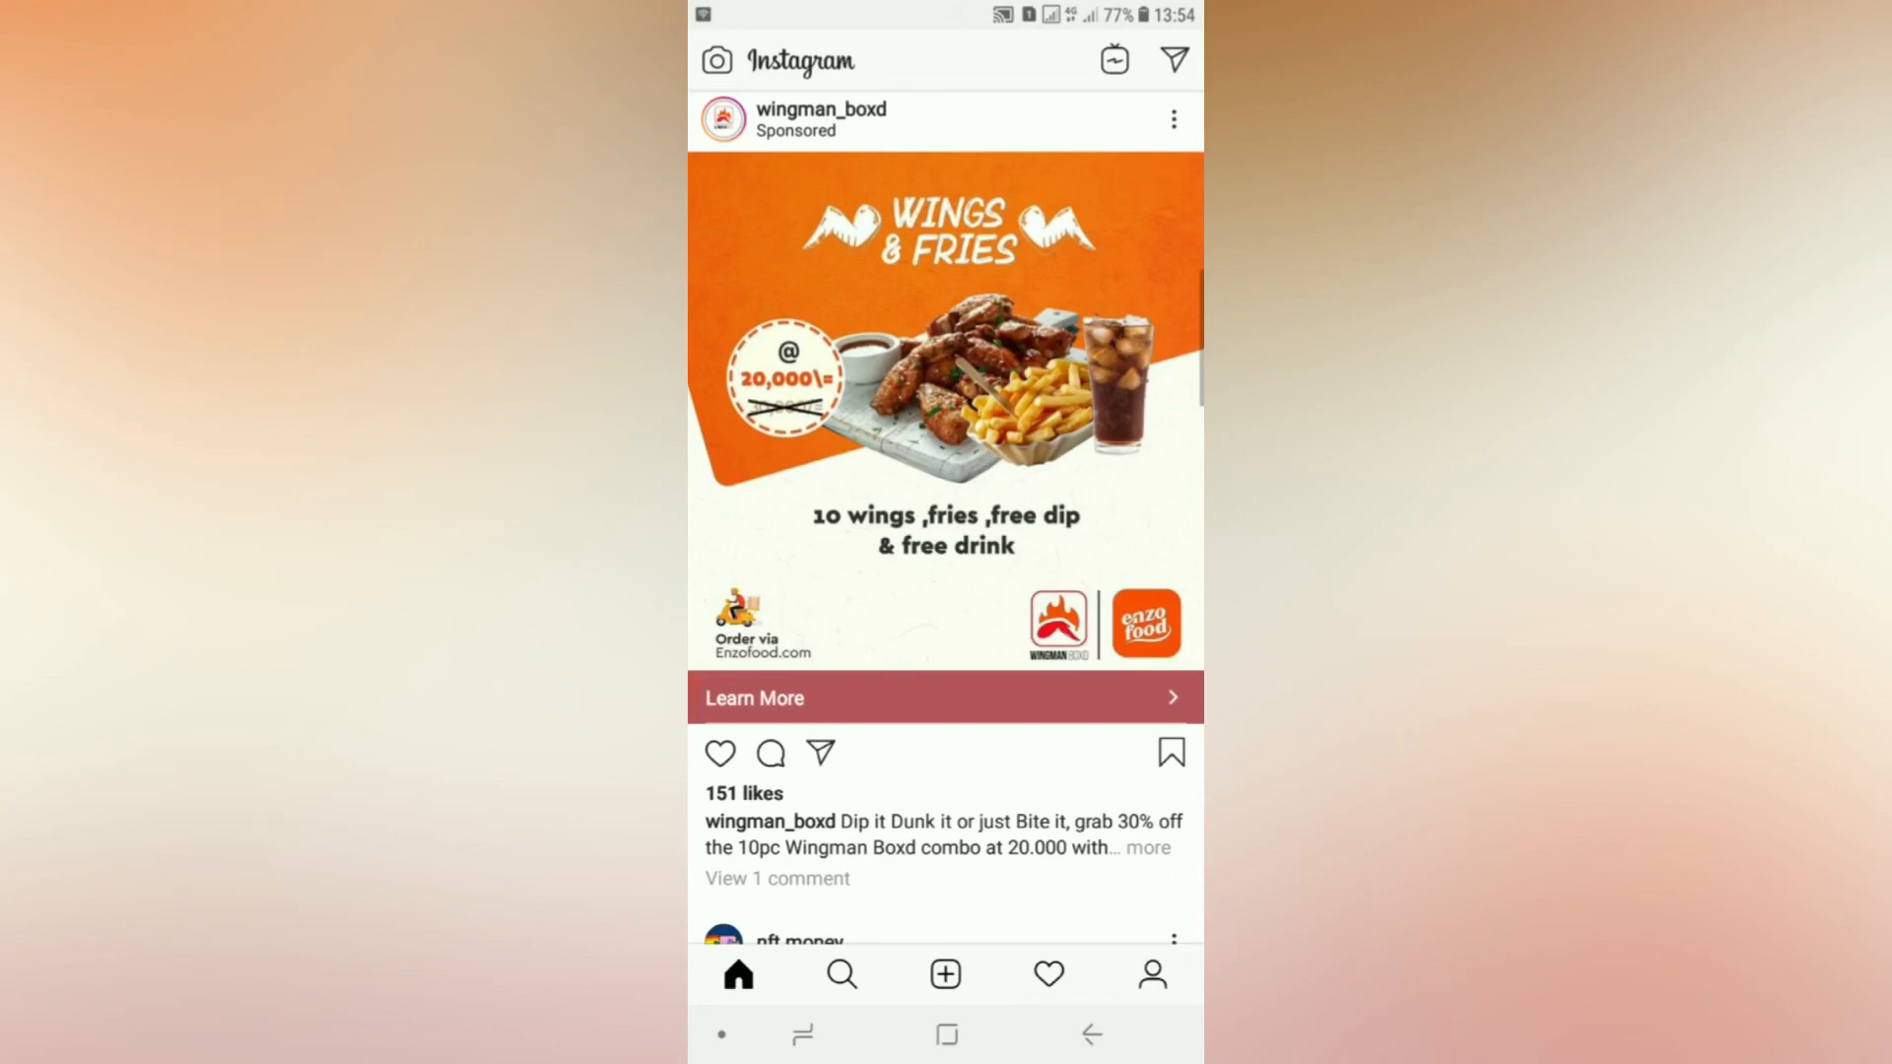
scroll("down", 3)
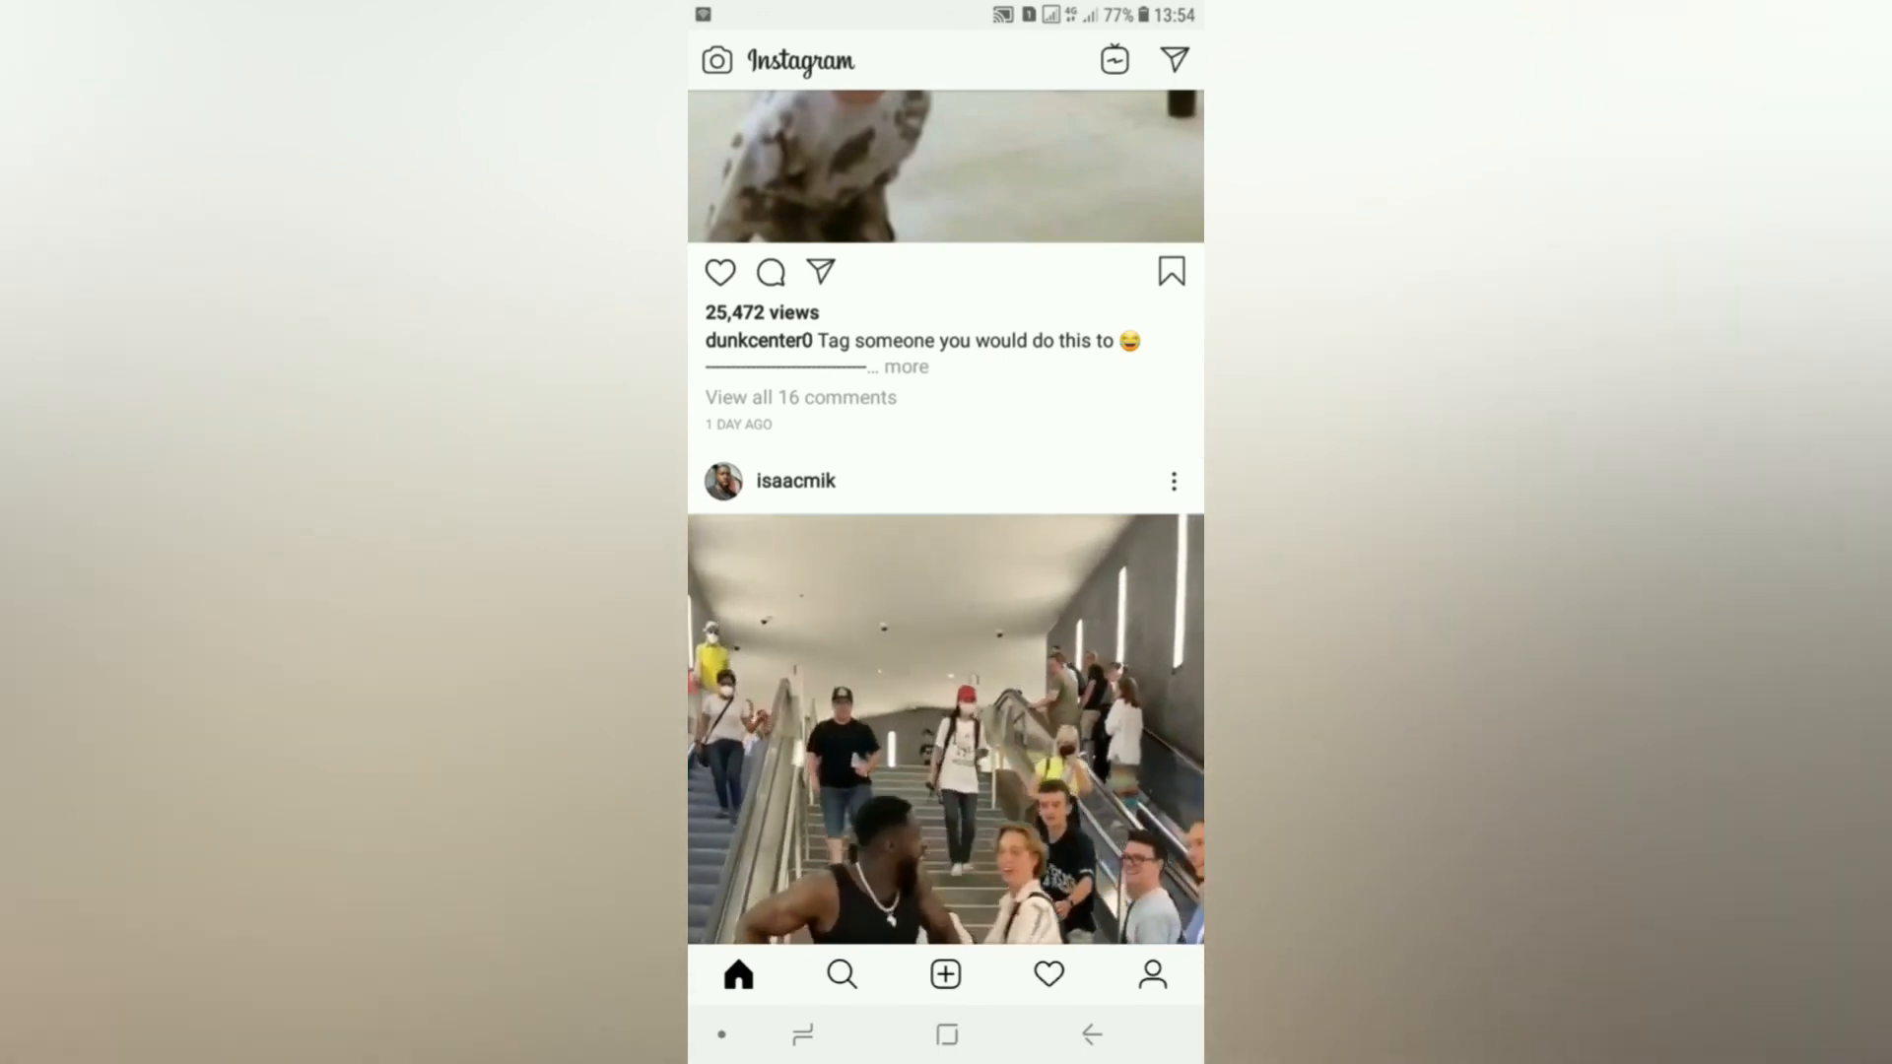